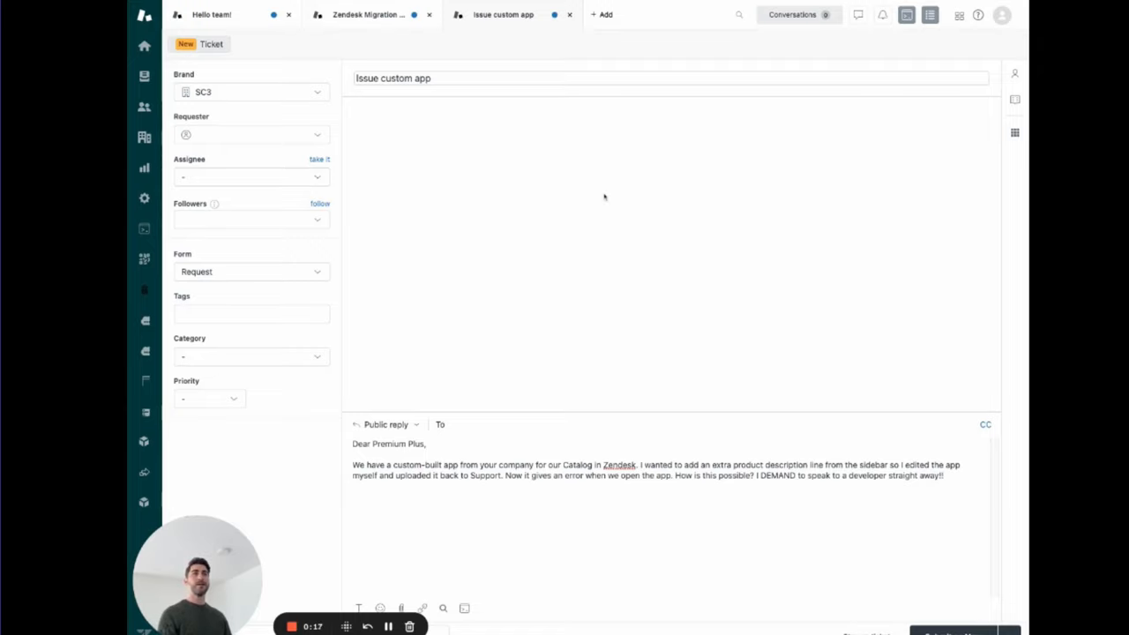
mouse_move(614, 174)
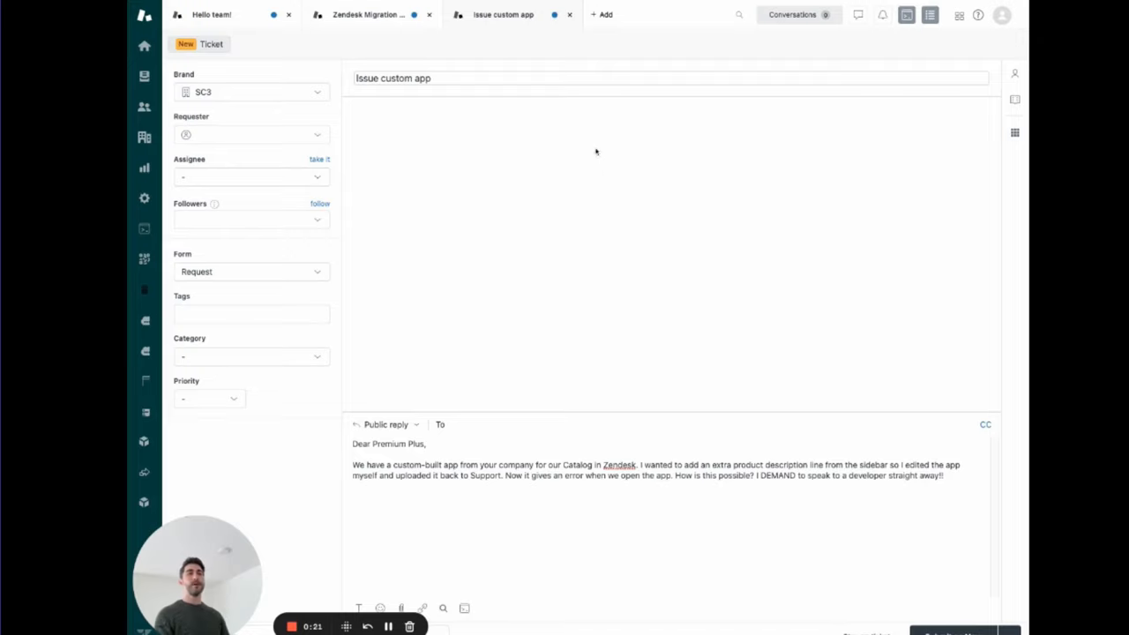
mouse_move(578, 134)
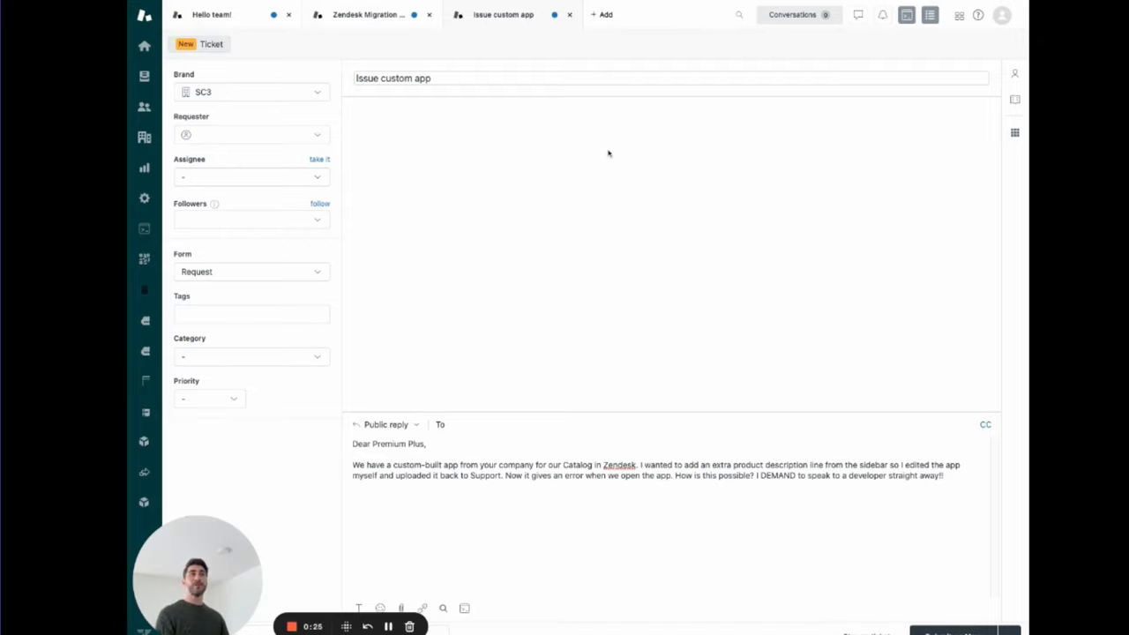
mouse_move(608, 121)
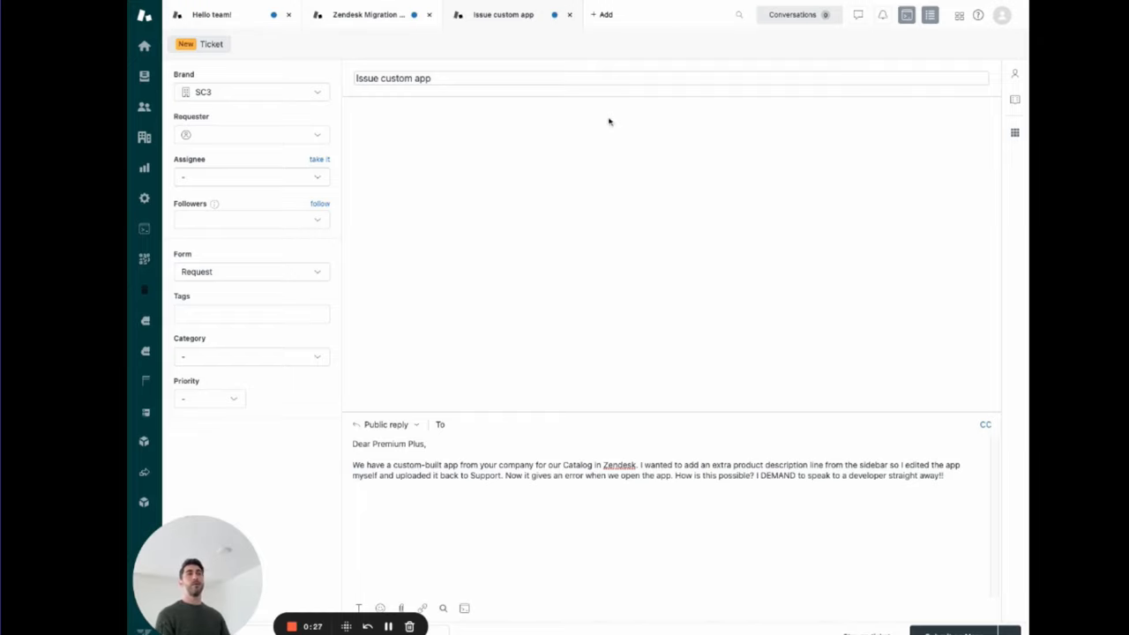
mouse_move(596, 120)
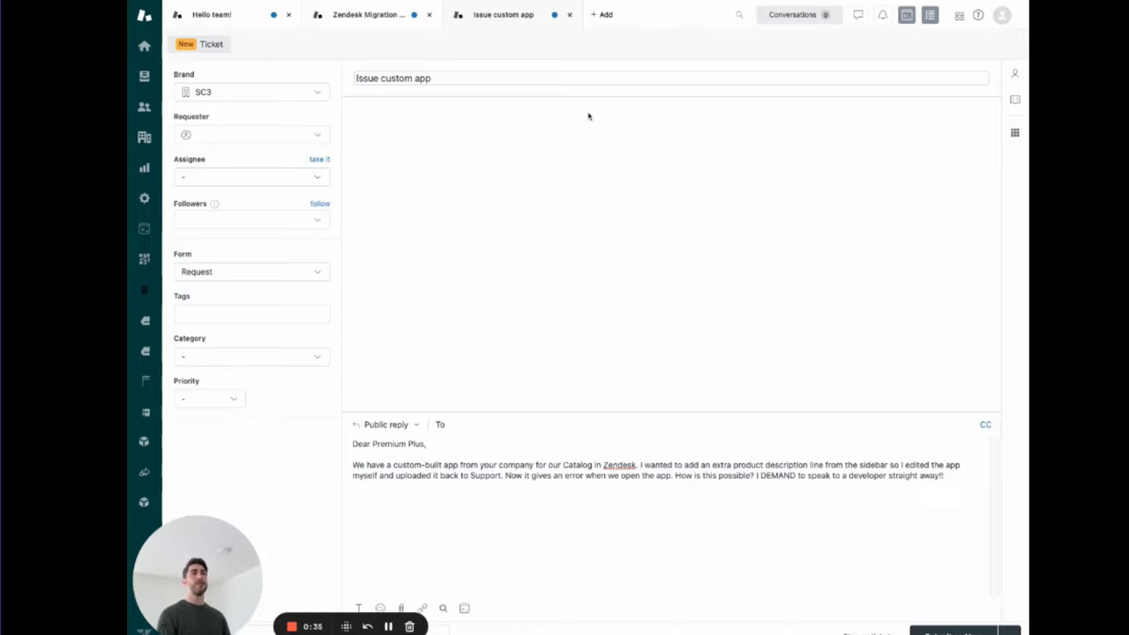
mouse_move(591, 134)
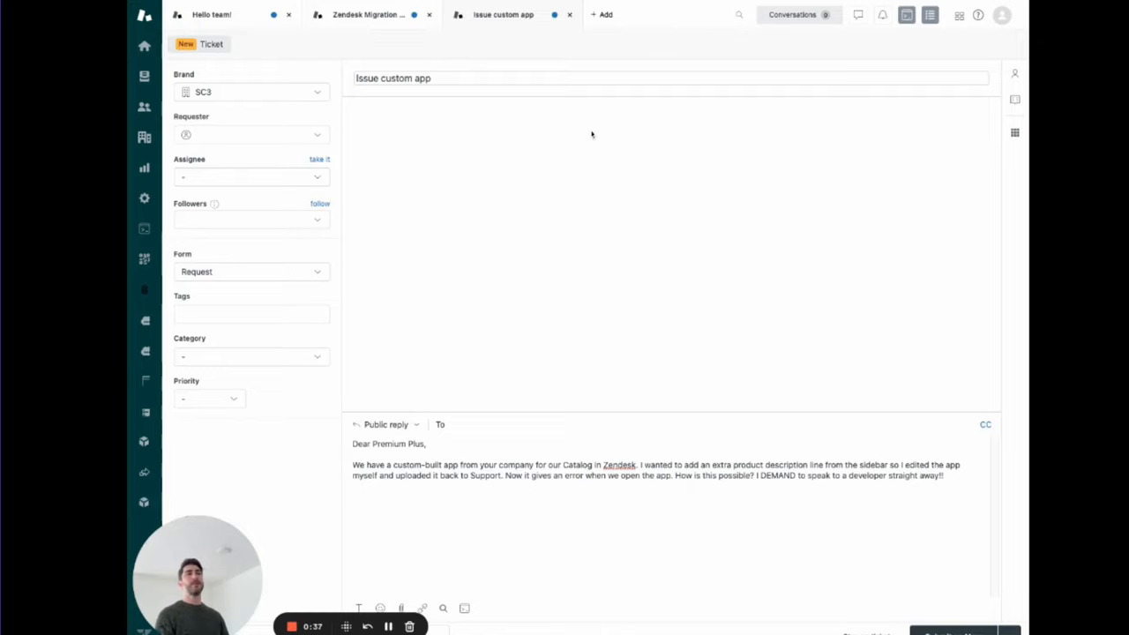
mouse_move(599, 134)
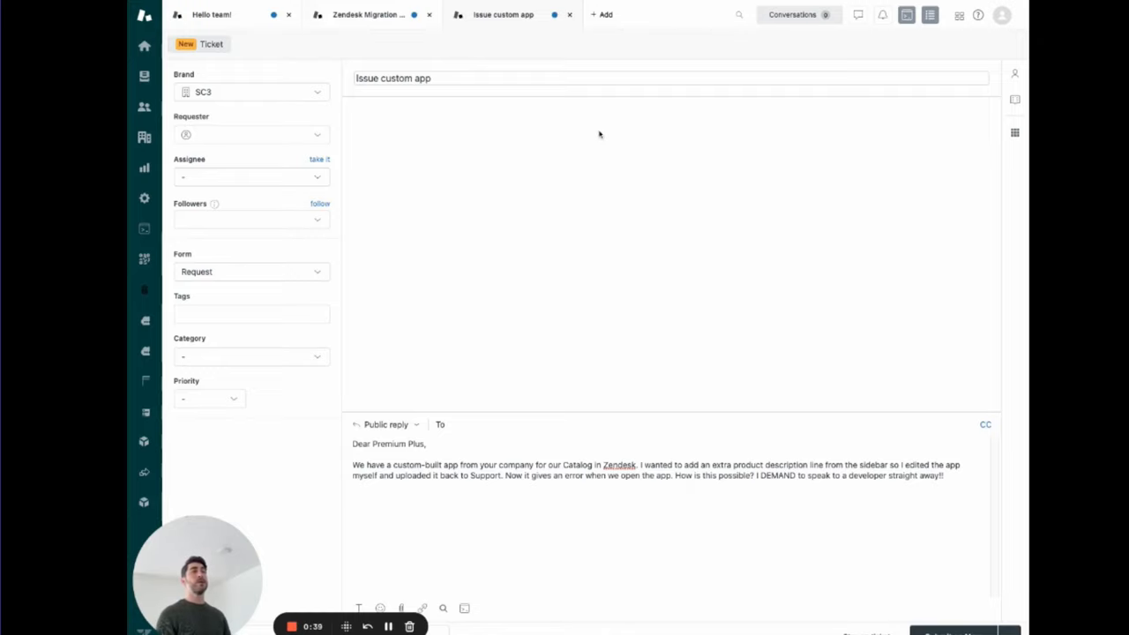
mouse_move(592, 132)
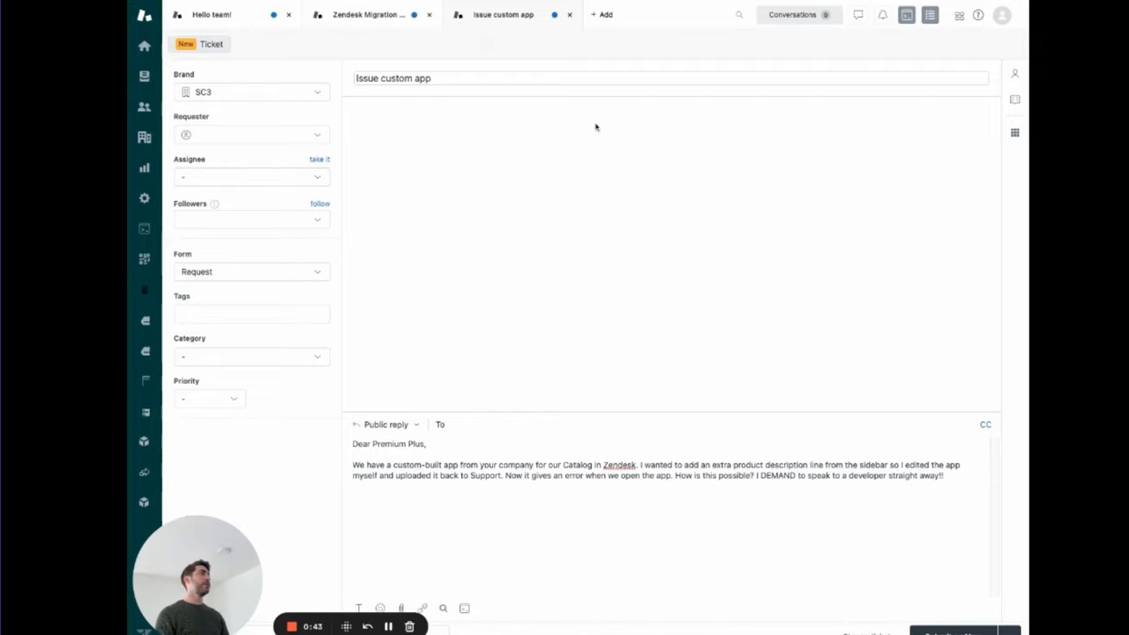
mouse_move(603, 159)
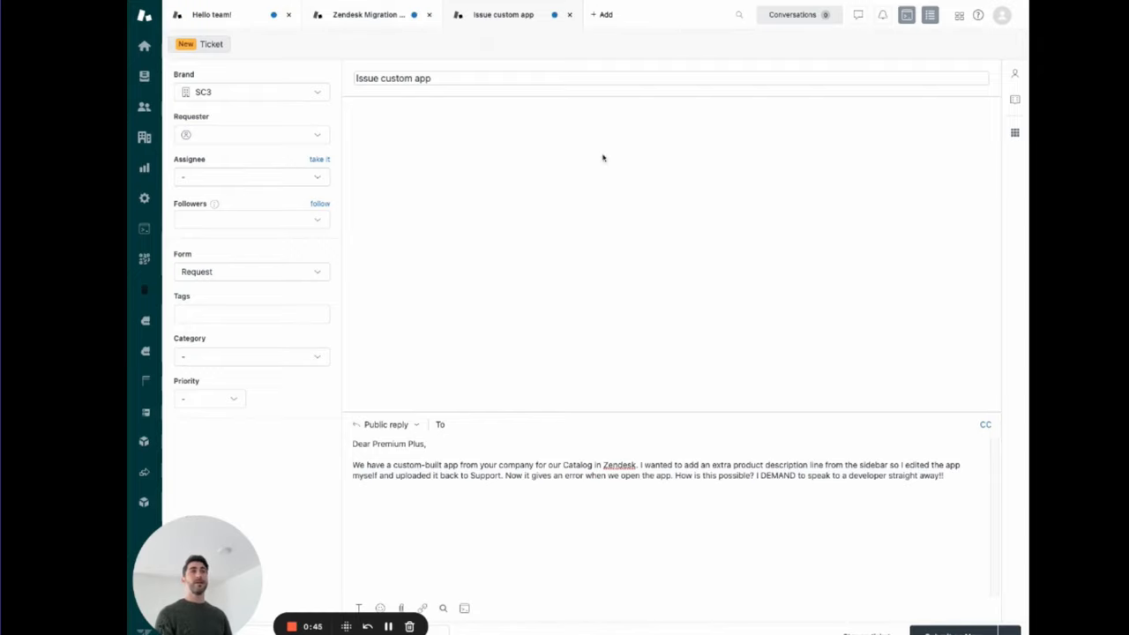
mouse_move(617, 141)
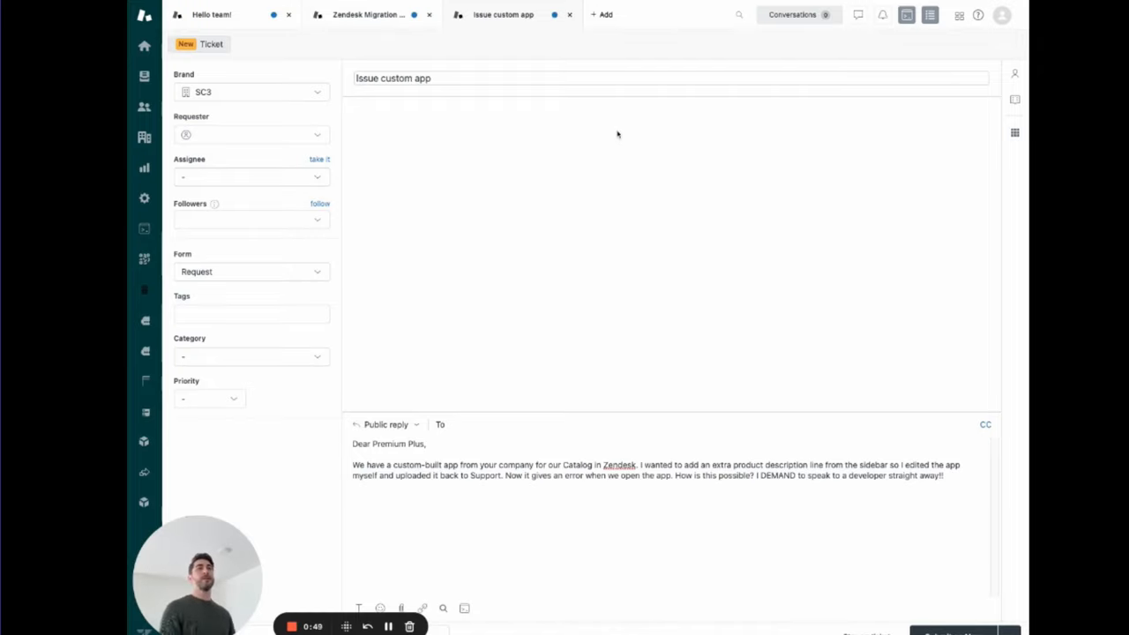
mouse_move(638, 56)
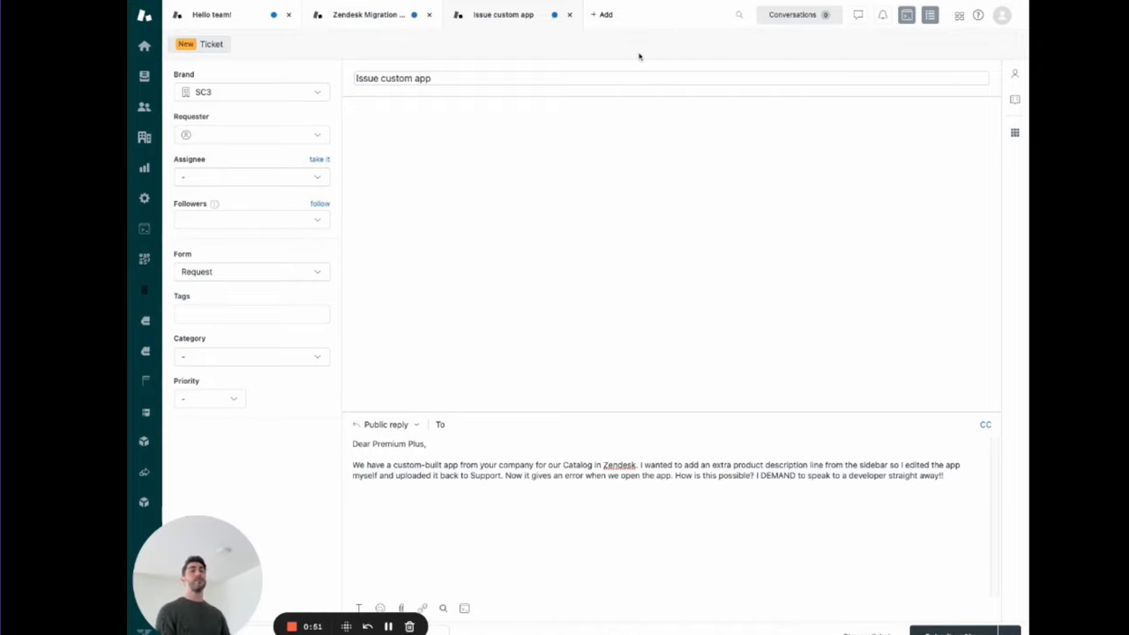
mouse_move(656, 48)
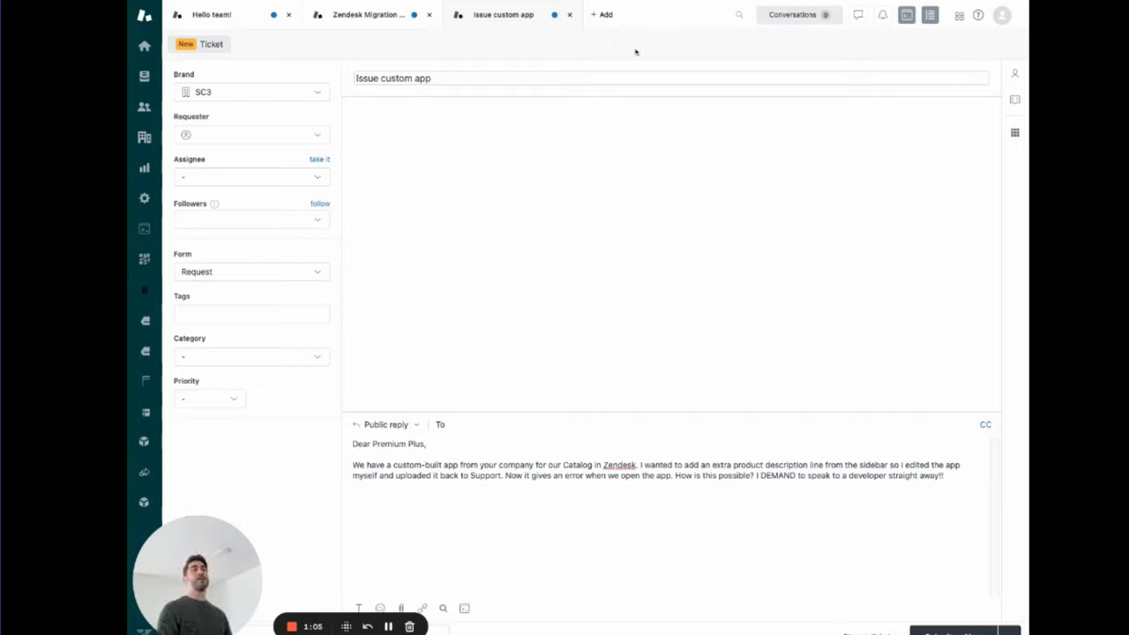
Bring the drafted 'Hello team!' ticket from Brian about Help Center design into view
left_click(695, 78)
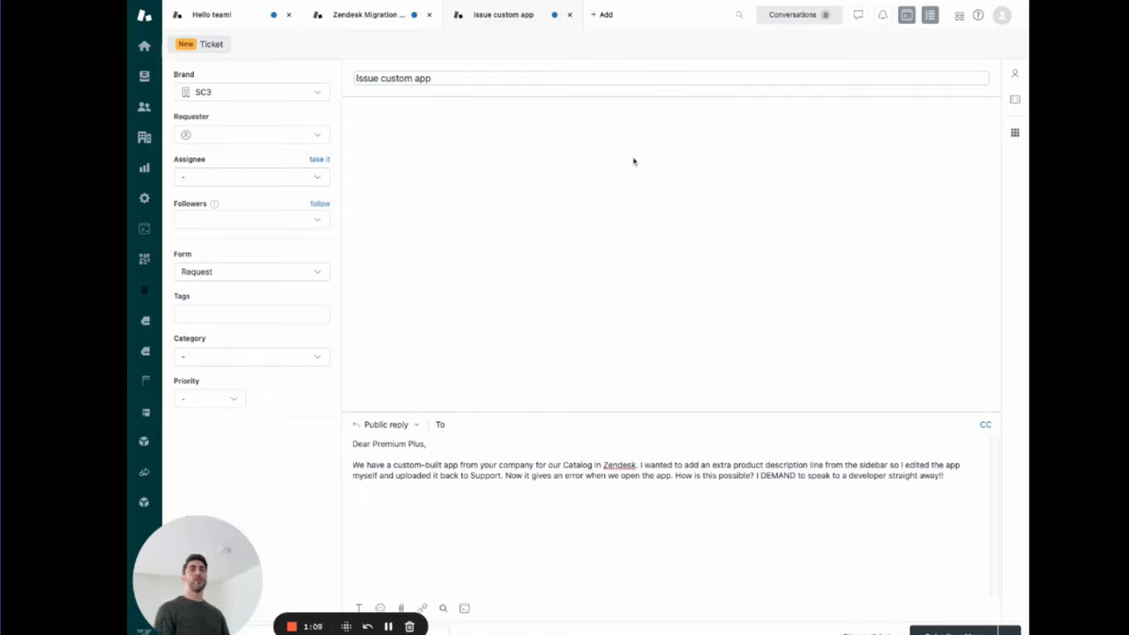
mouse_move(637, 169)
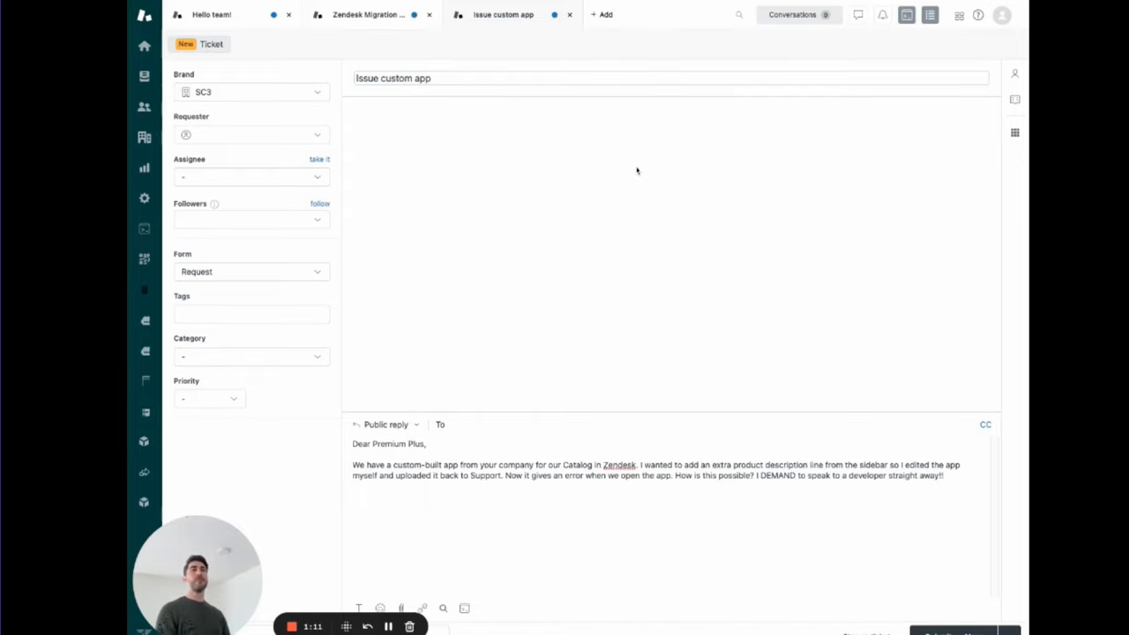
mouse_move(653, 158)
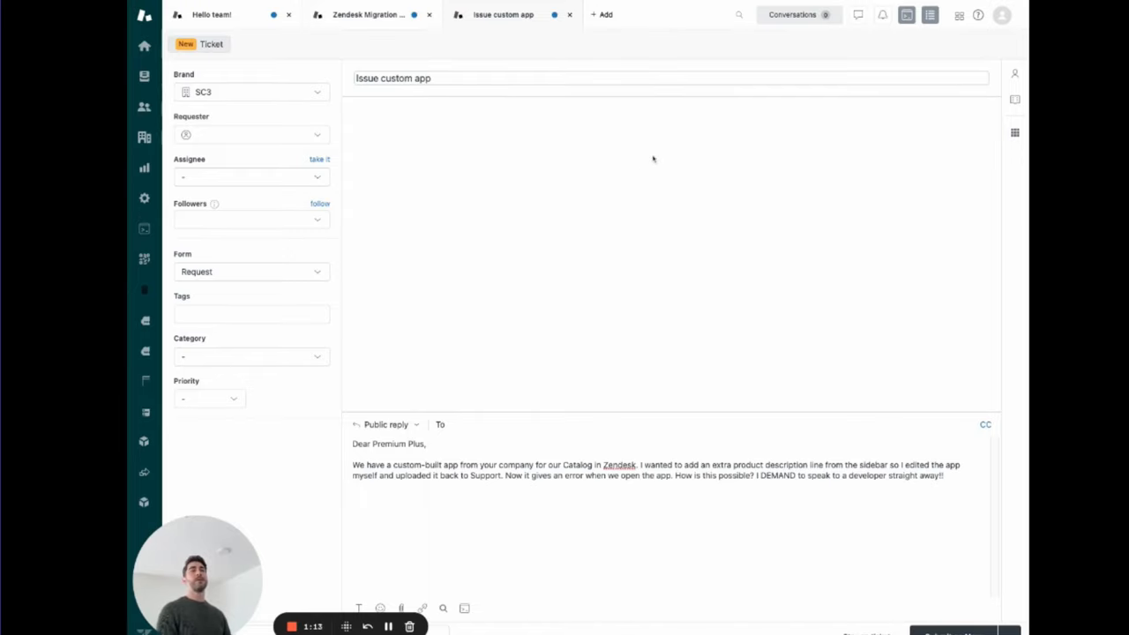
mouse_move(660, 163)
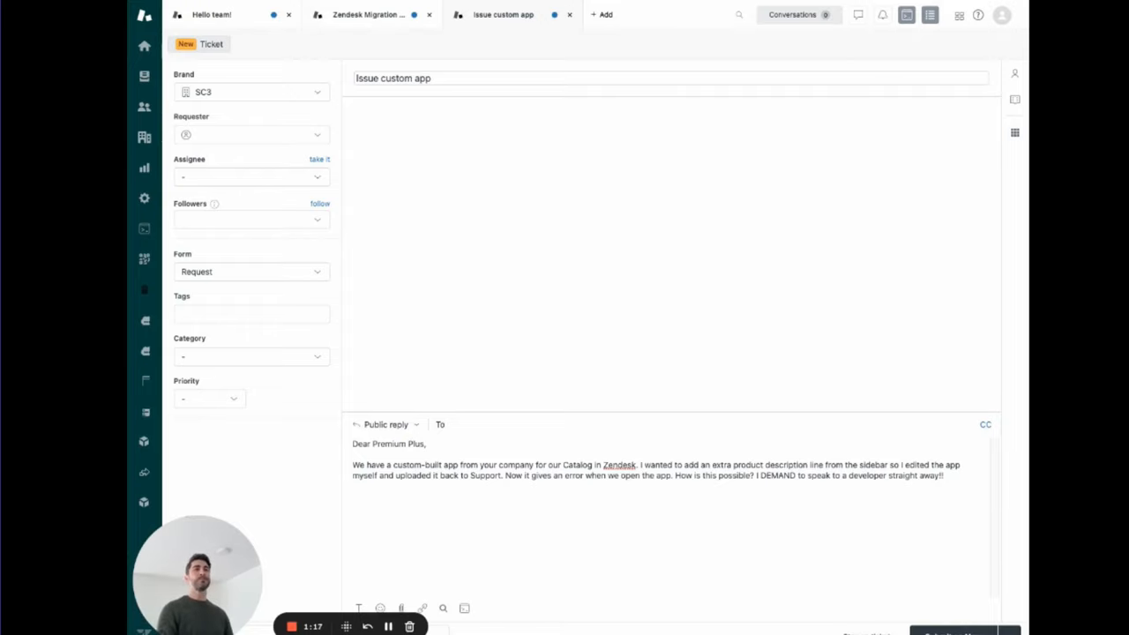
left_click(212, 14)
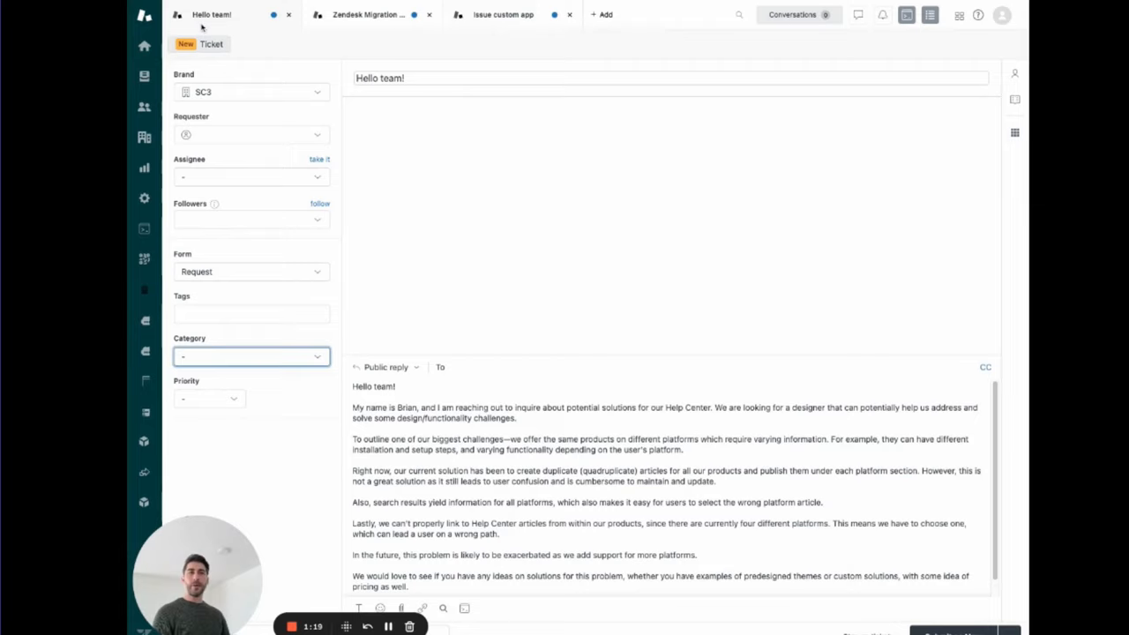
mouse_move(727, 221)
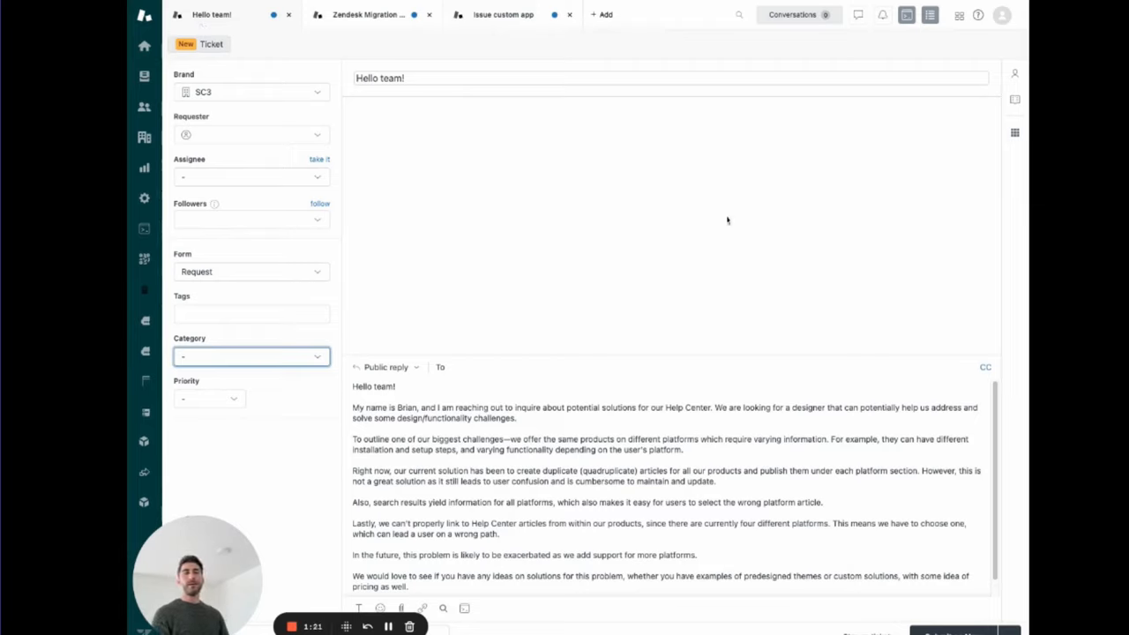
mouse_move(719, 215)
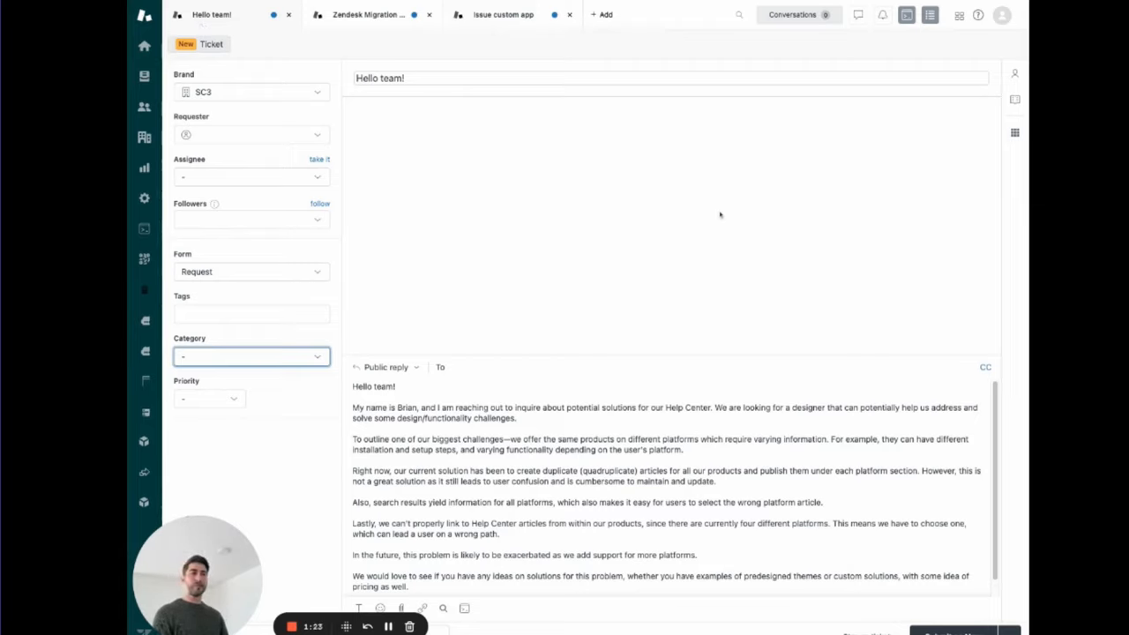
mouse_move(713, 201)
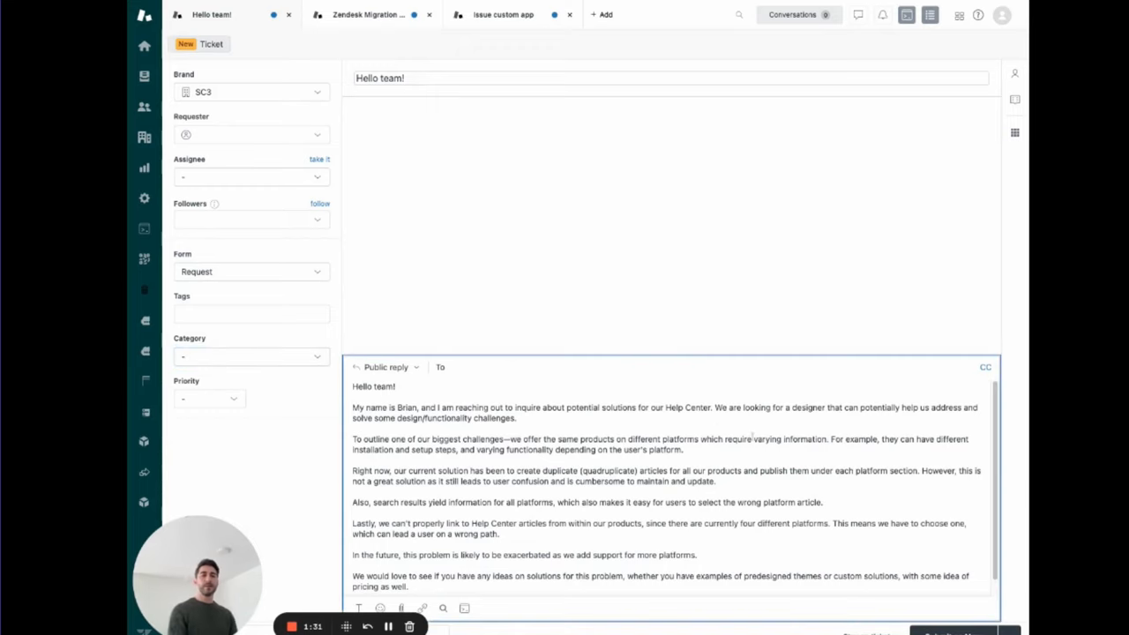
mouse_move(741, 328)
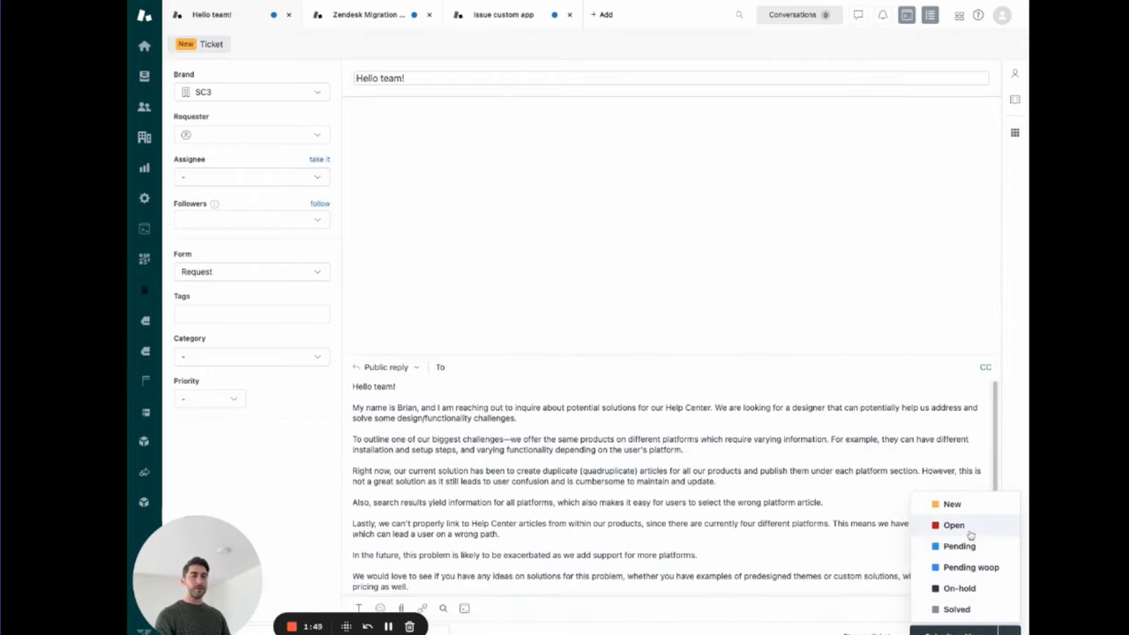
Submit the 'Hello team!' ticket as Open so it becomes ticket #377 awaiting ChatGPT's summary note
left_click(952, 526)
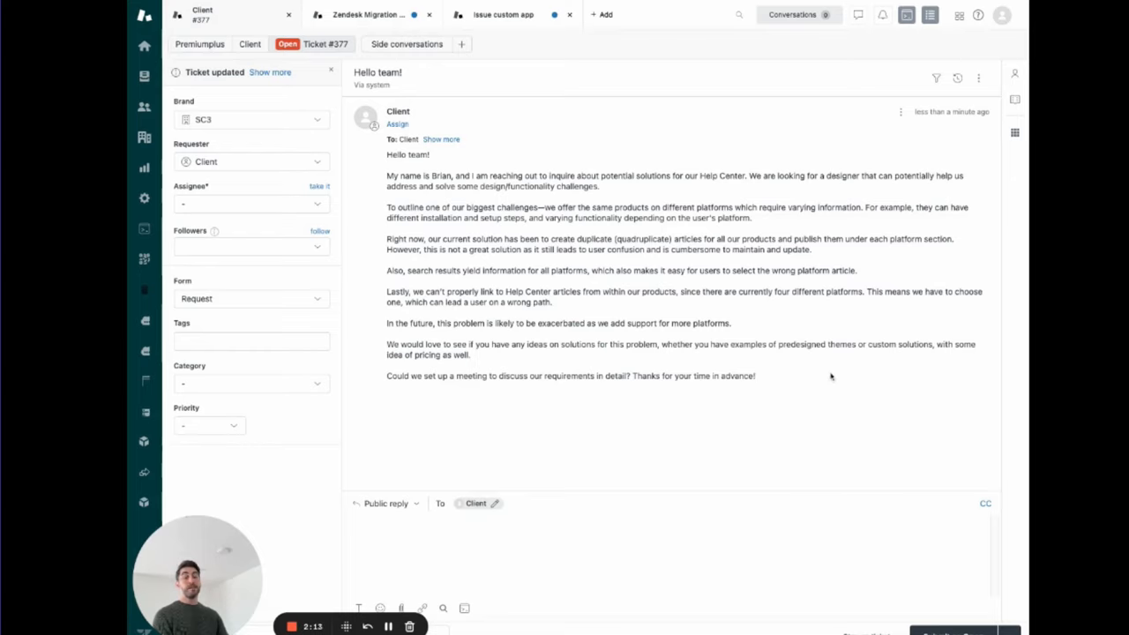
mouse_move(815, 373)
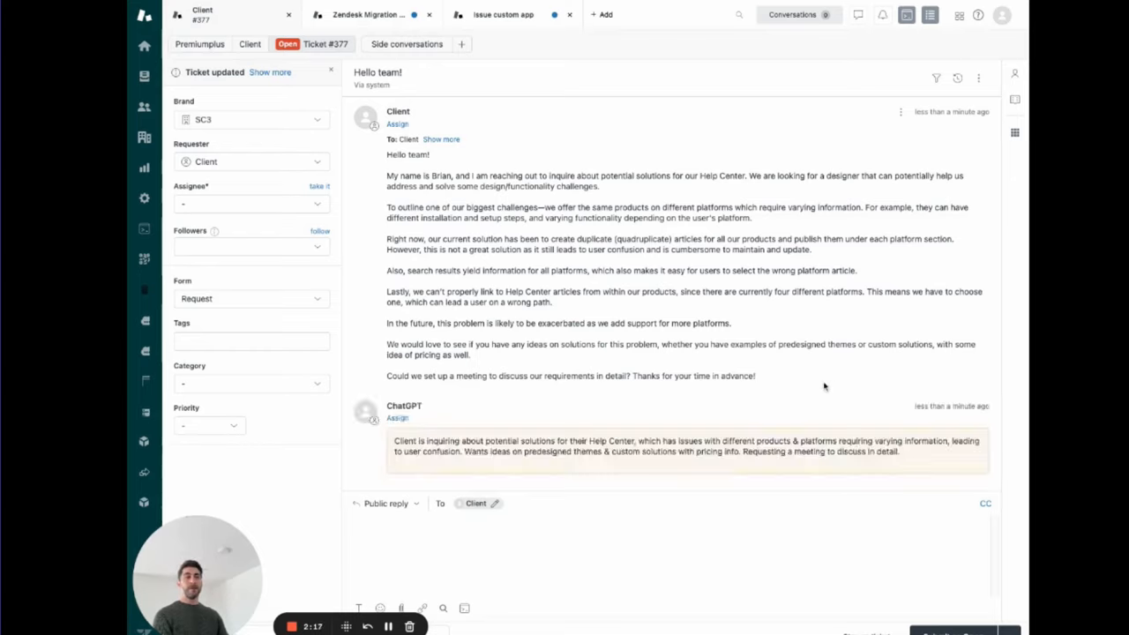
mouse_move(815, 371)
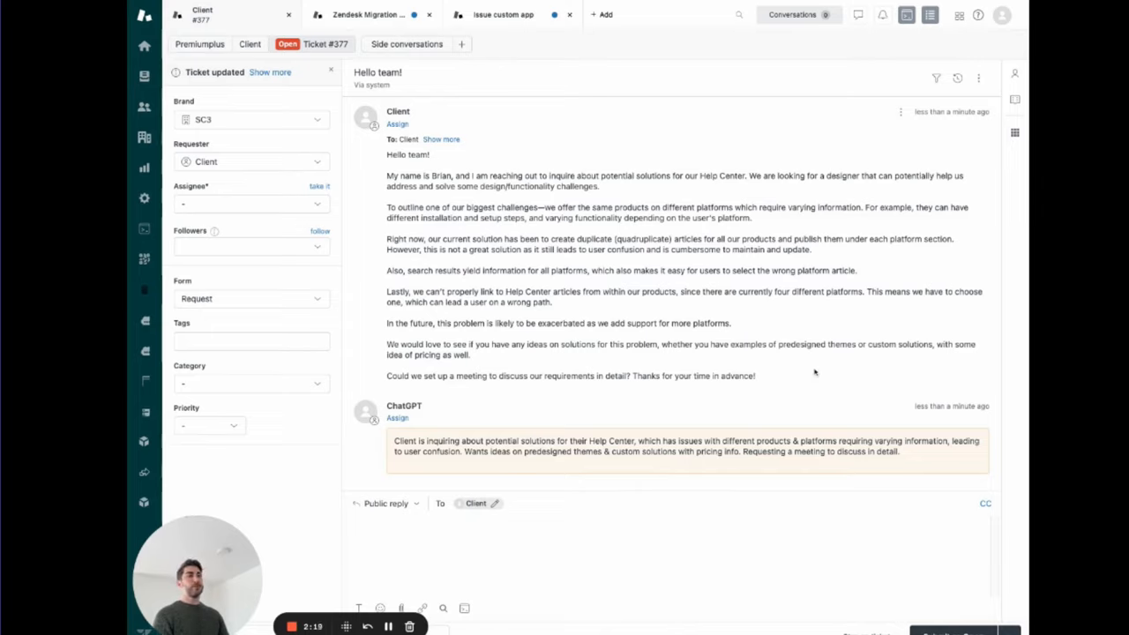
mouse_move(785, 377)
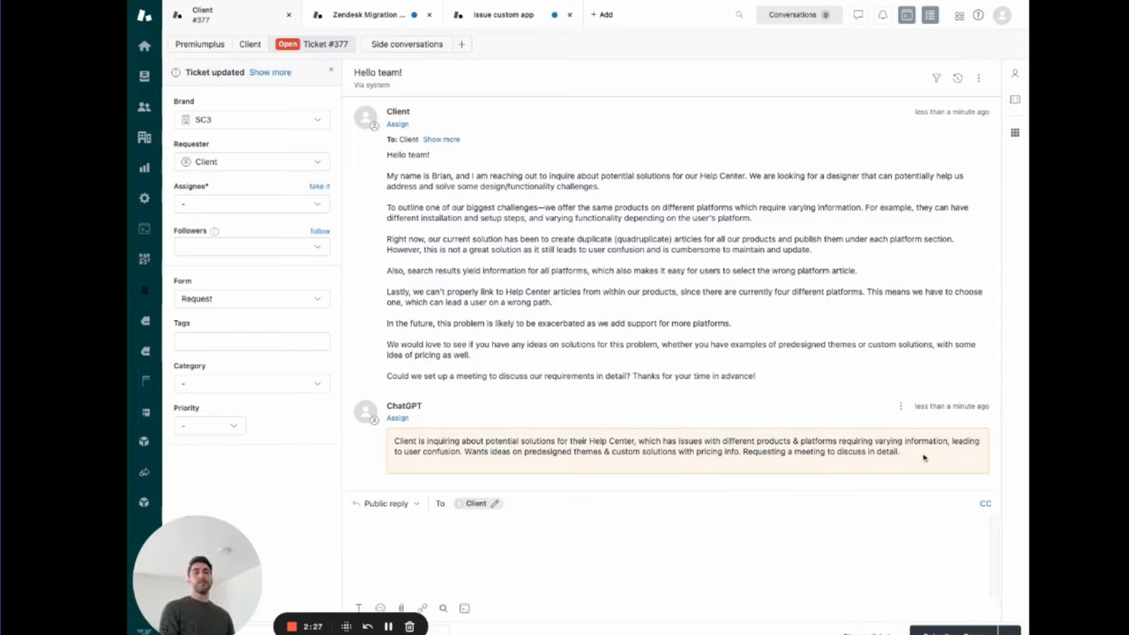
mouse_move(752, 419)
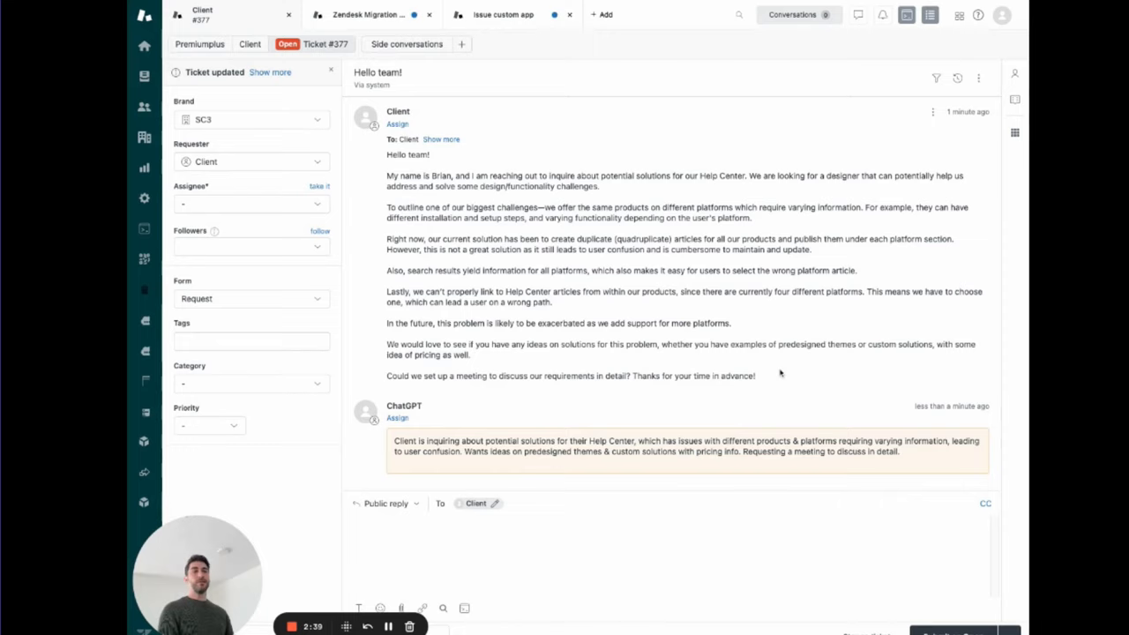
mouse_move(764, 363)
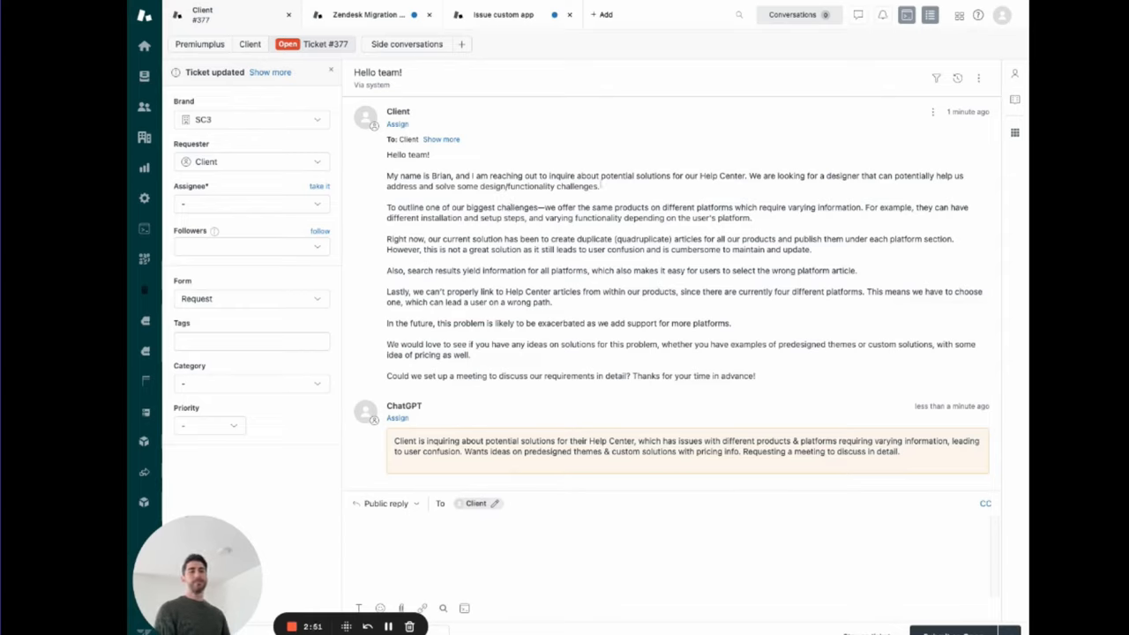
mouse_move(797, 377)
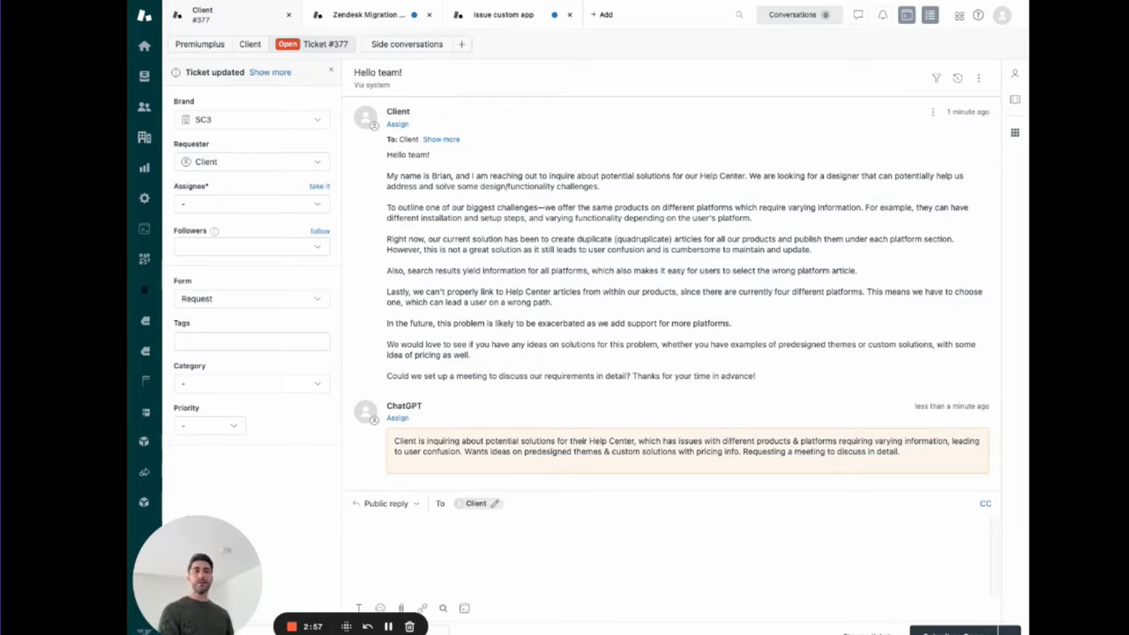
mouse_move(776, 381)
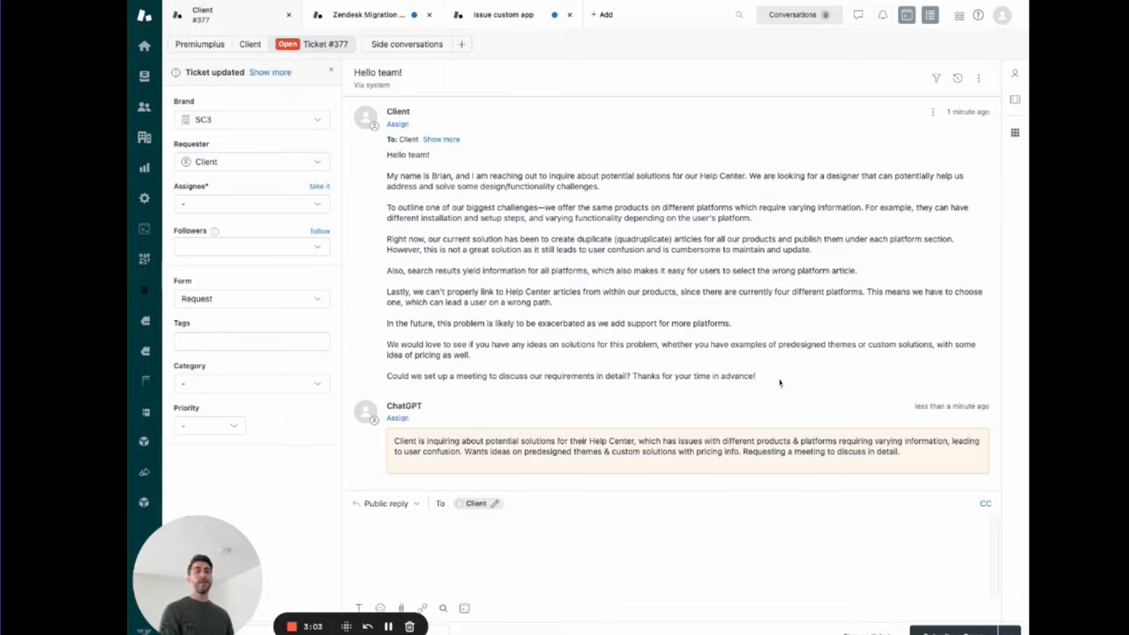
mouse_move(780, 379)
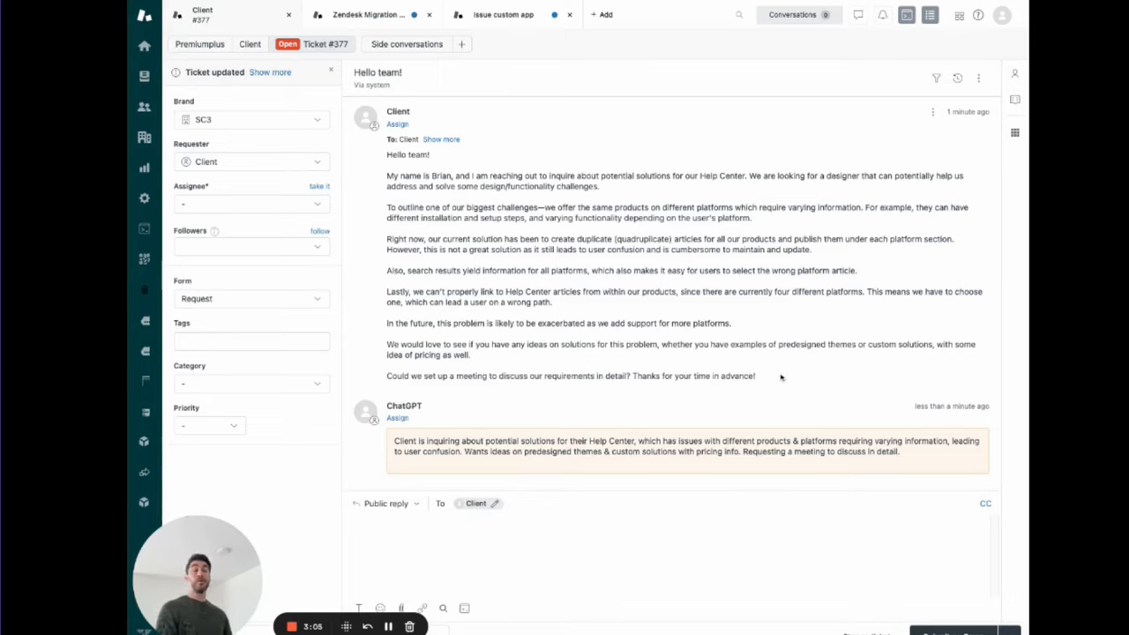
mouse_move(755, 336)
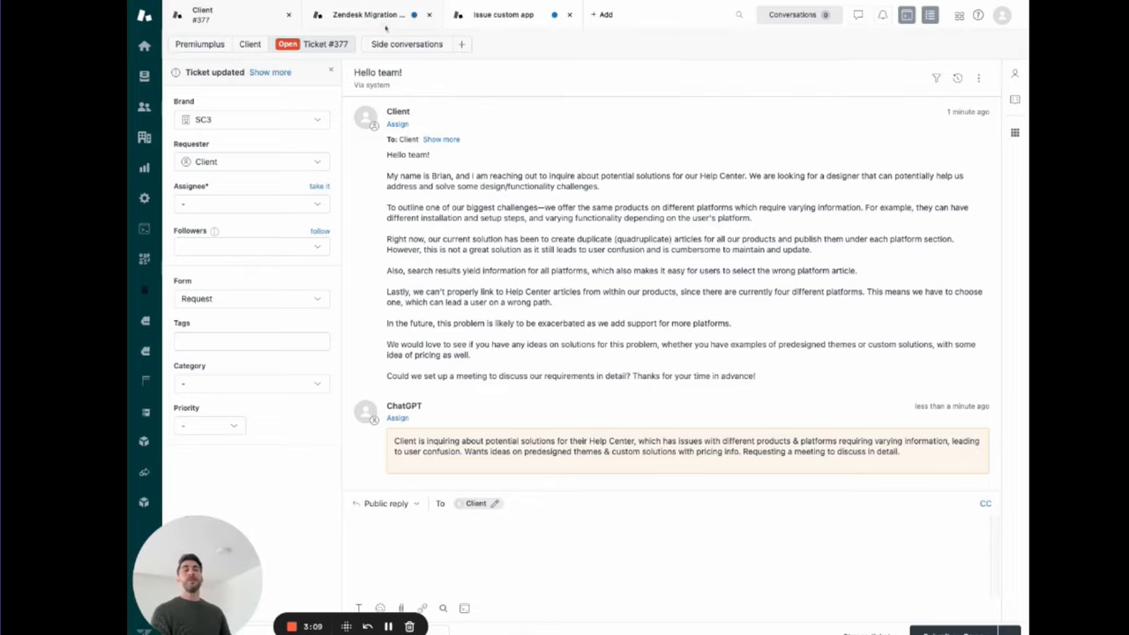
Show ticket #378, the Zendesk Migration from Intercom request, and review its Category choices
left_click(368, 14)
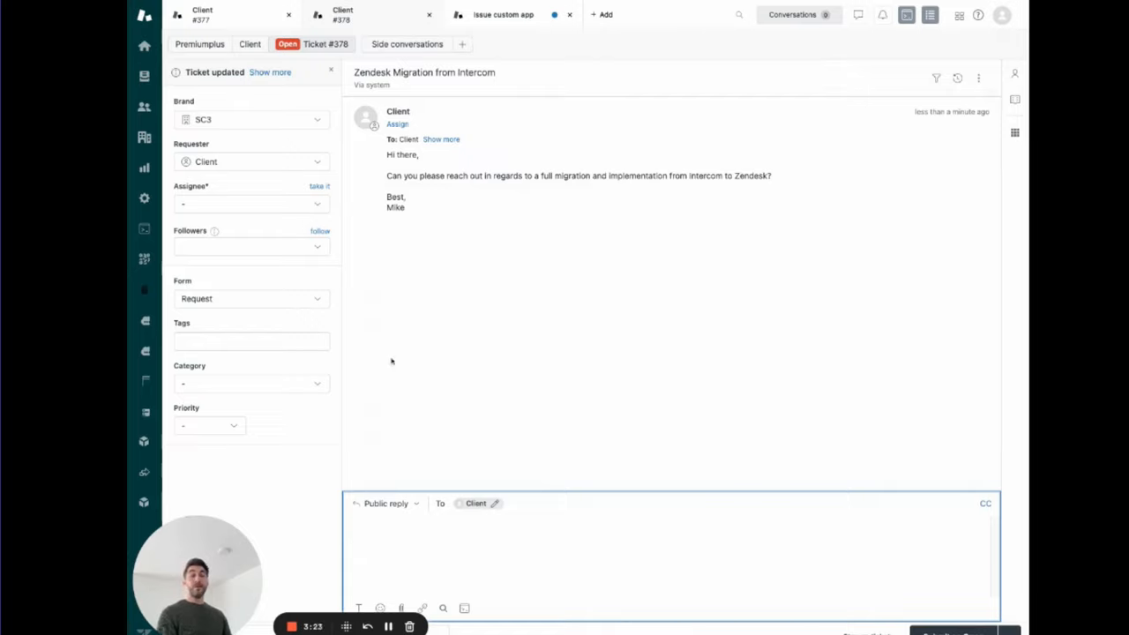
left_click(250, 383)
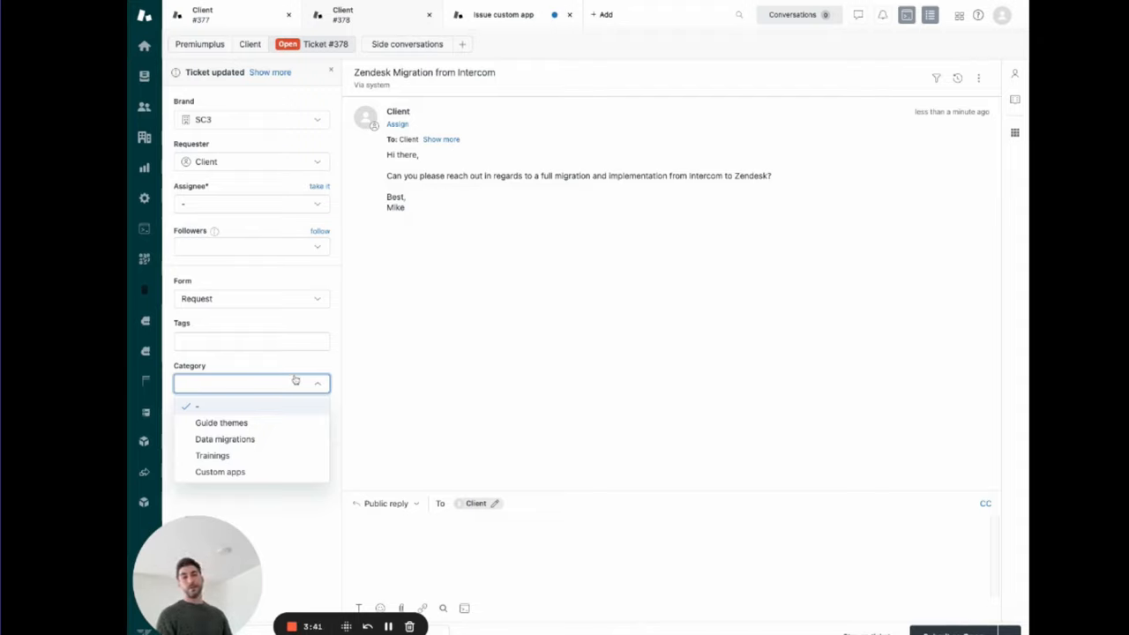
mouse_move(314, 365)
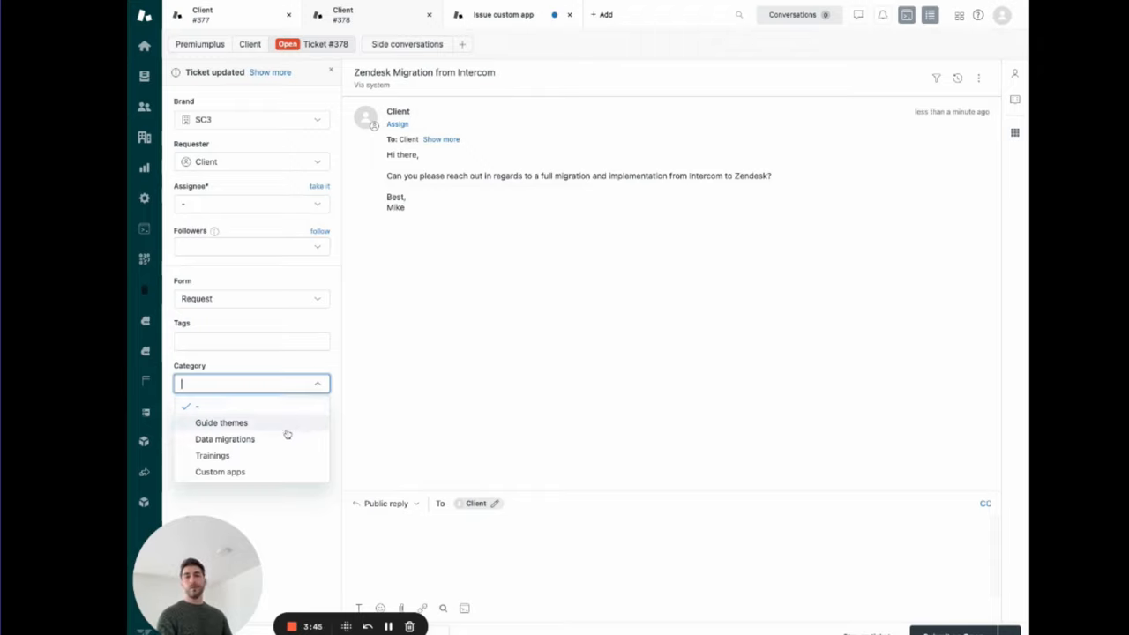
mouse_move(300, 458)
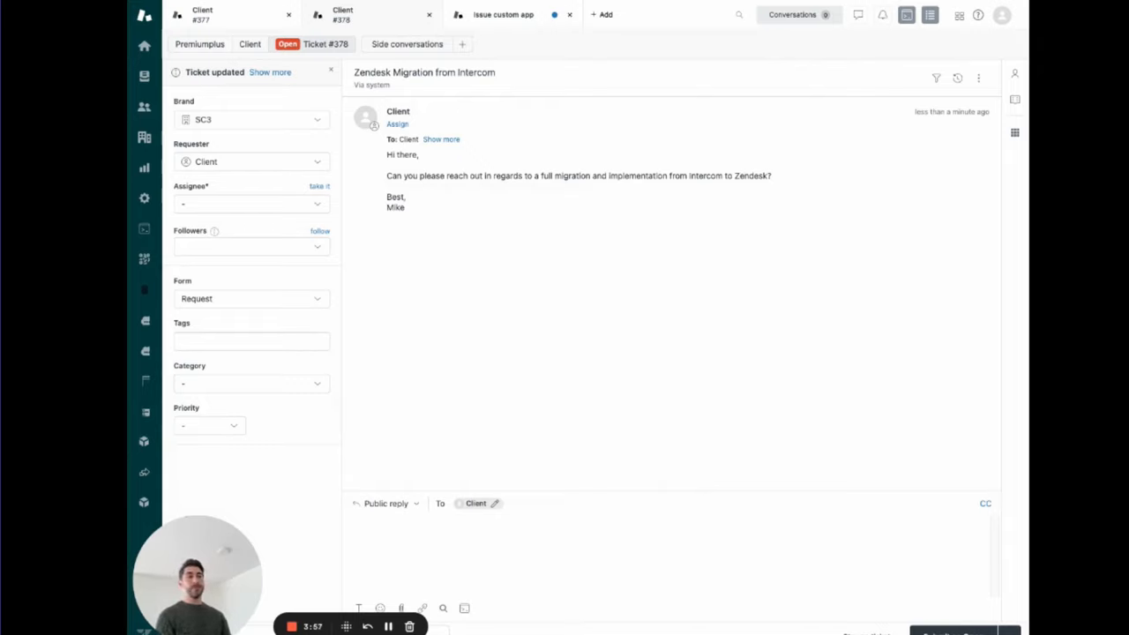
Confirm ticket #378 now has the Data migrations category and migrations tag, leaving them unchanged
left_click(250, 382)
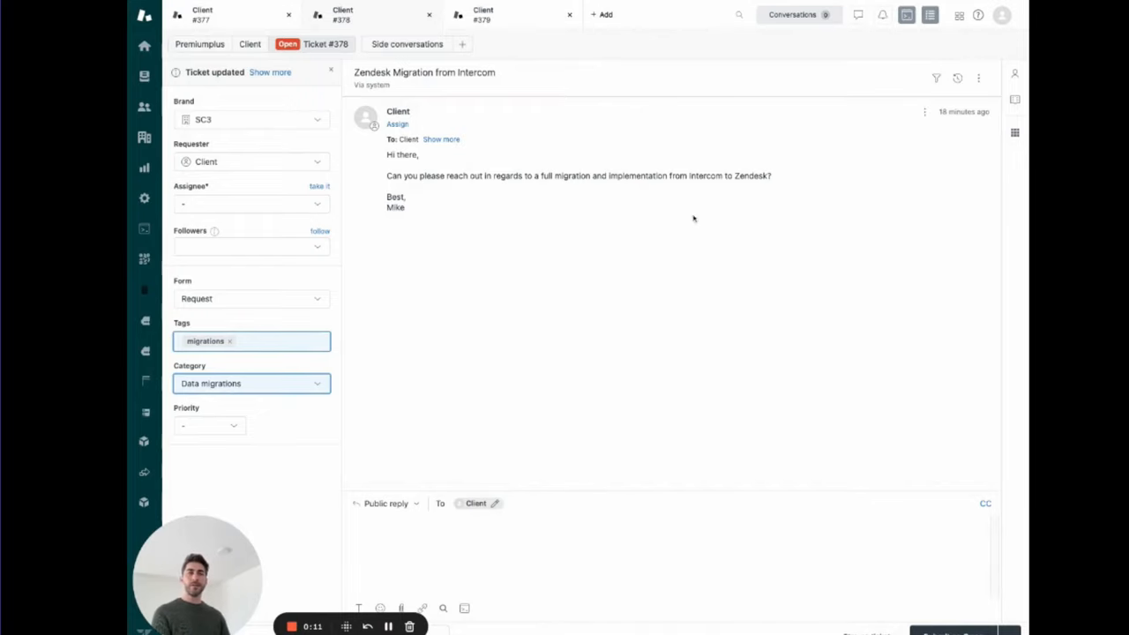
mouse_move(455, 333)
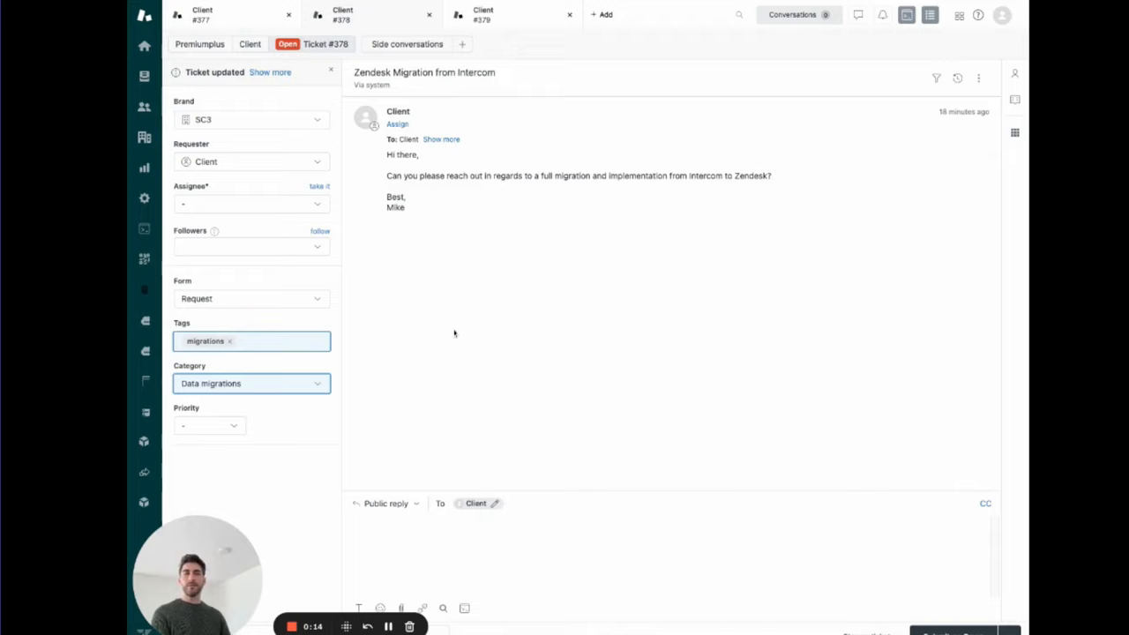
mouse_move(466, 384)
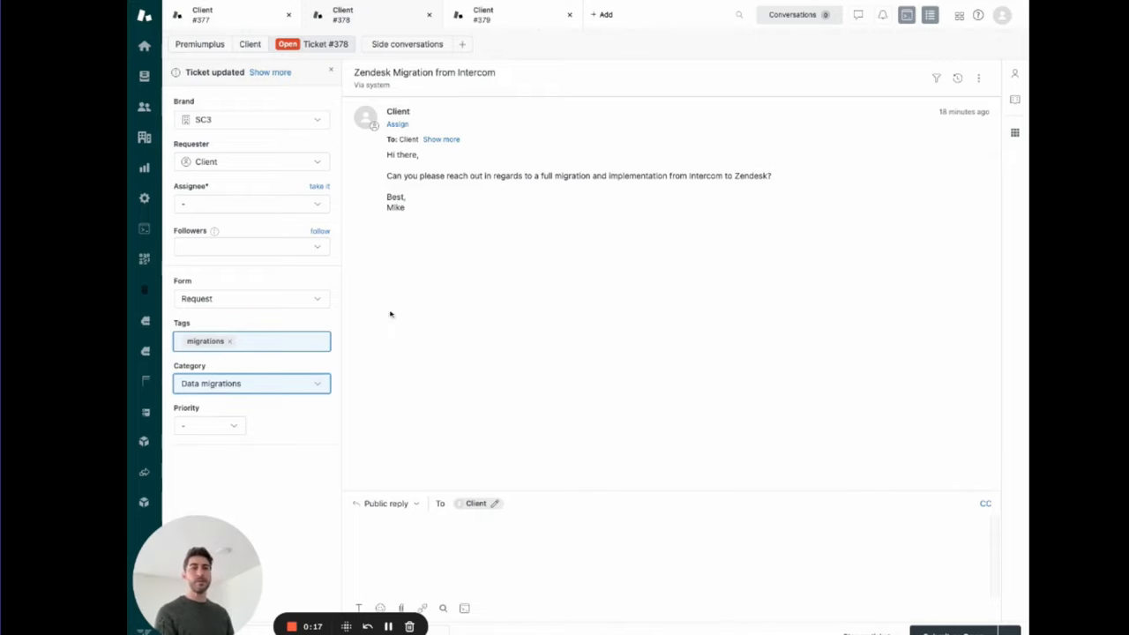
left_click(251, 383)
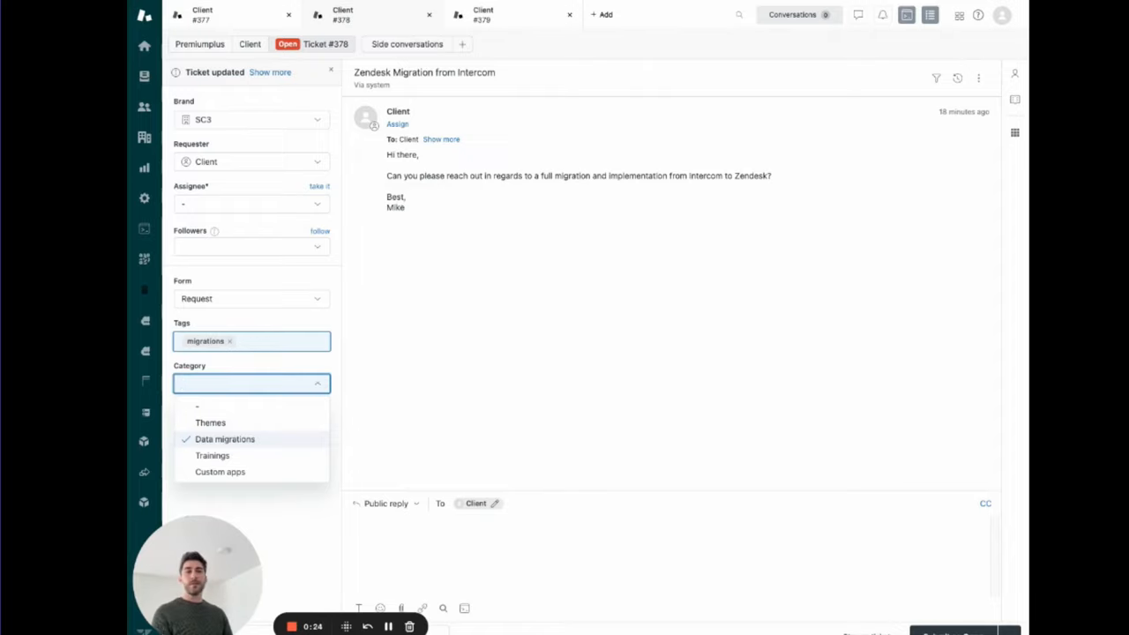
left_click(225, 437)
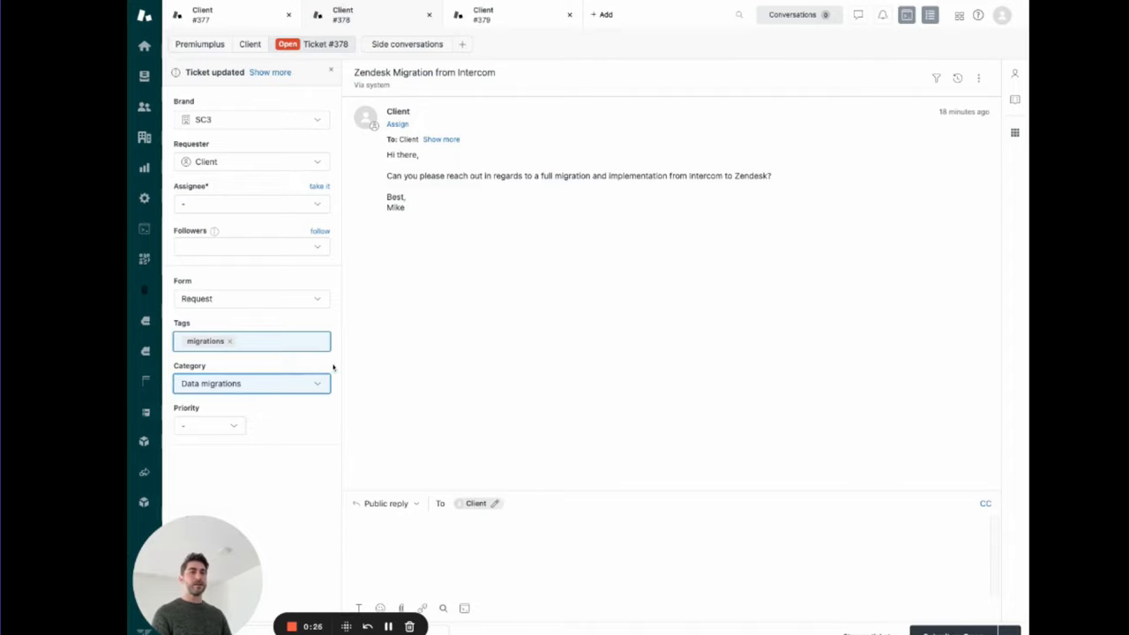
mouse_move(378, 325)
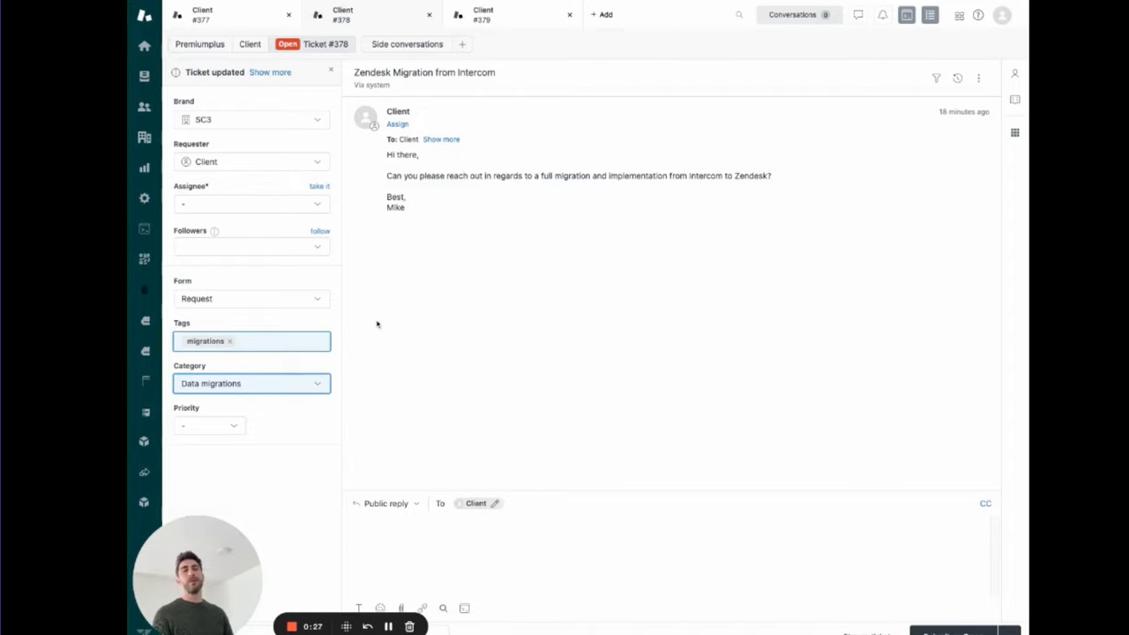
mouse_move(532, 289)
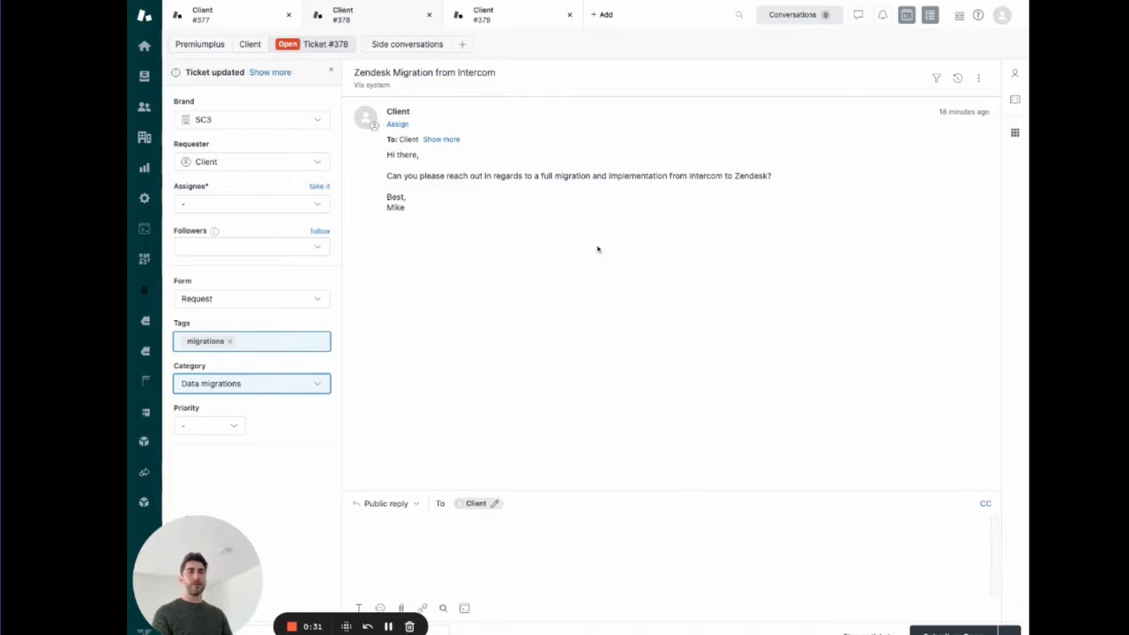
mouse_move(561, 293)
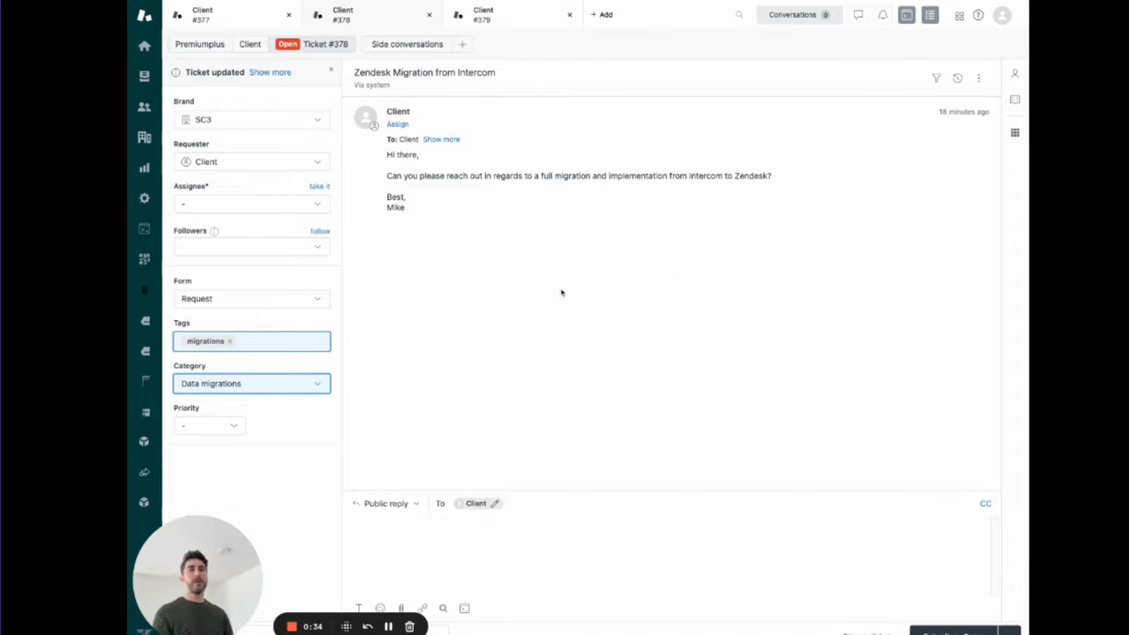
mouse_move(614, 279)
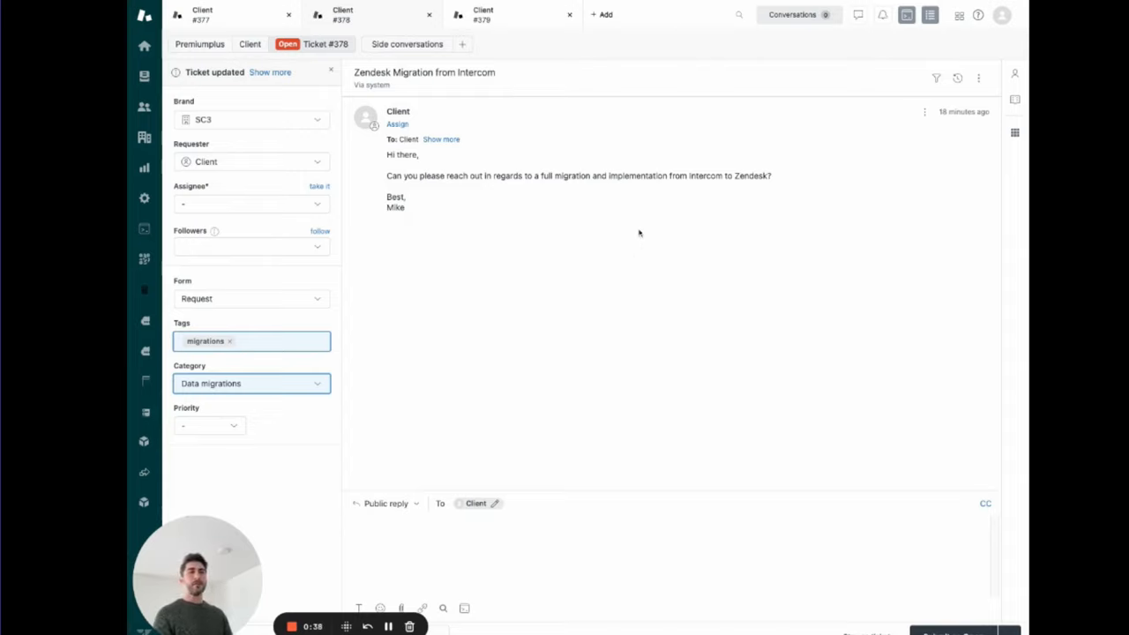
mouse_move(476, 321)
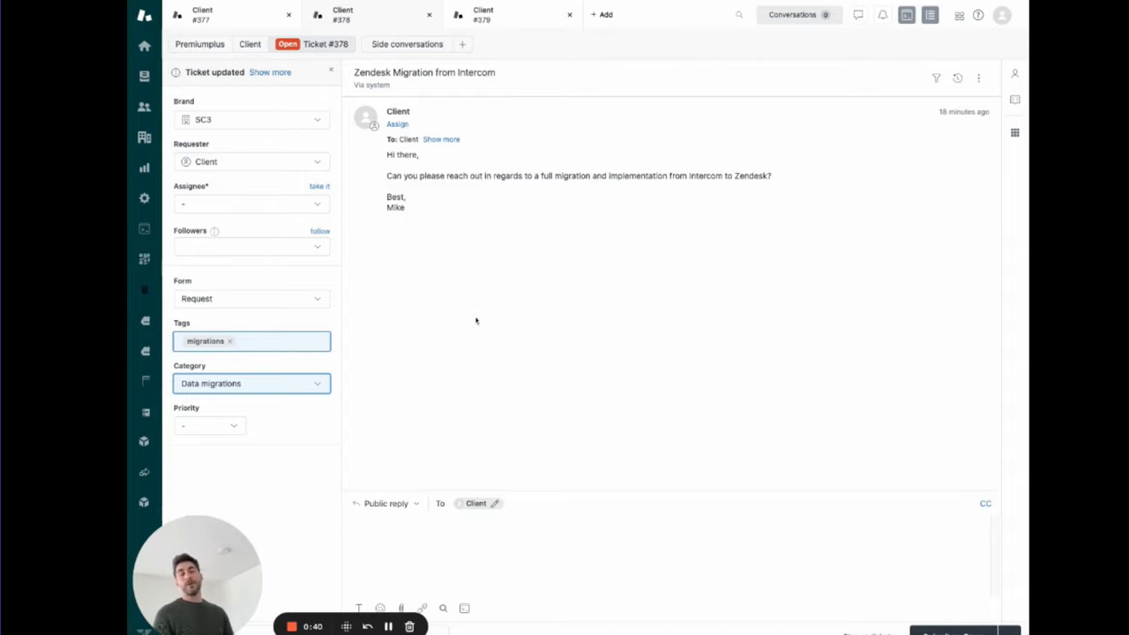
left_click(251, 382)
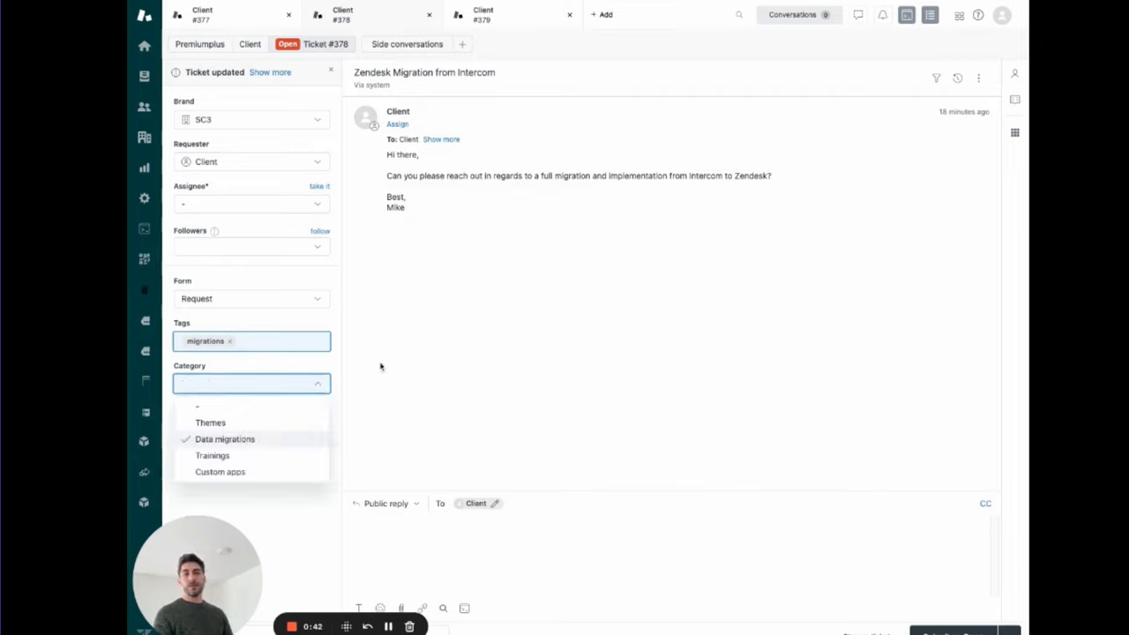
mouse_move(314, 364)
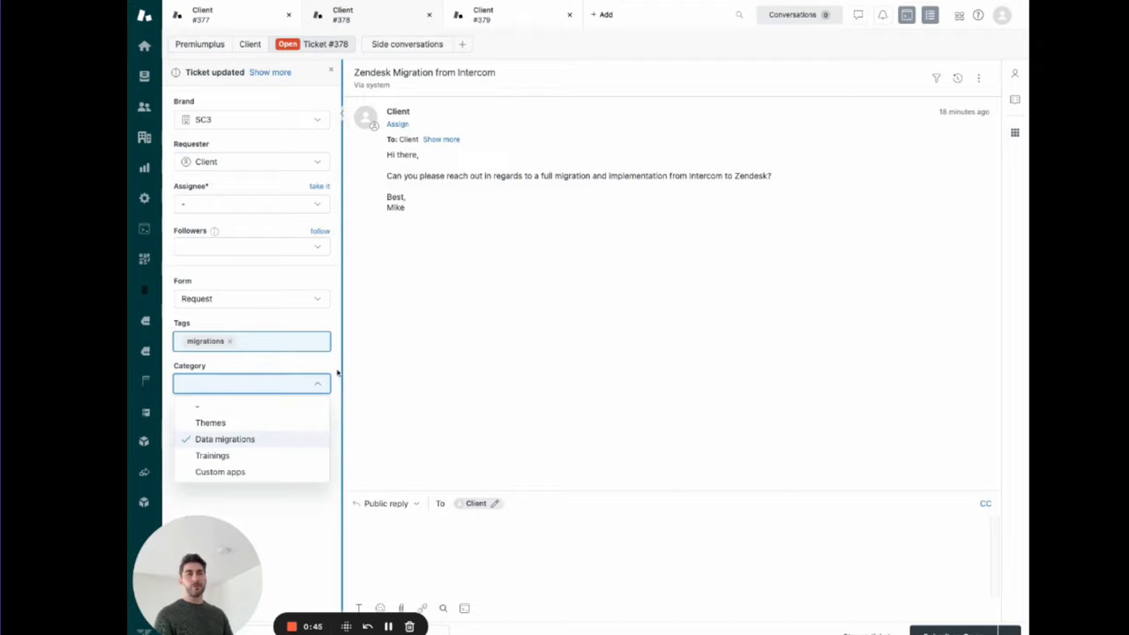
left_click(225, 439)
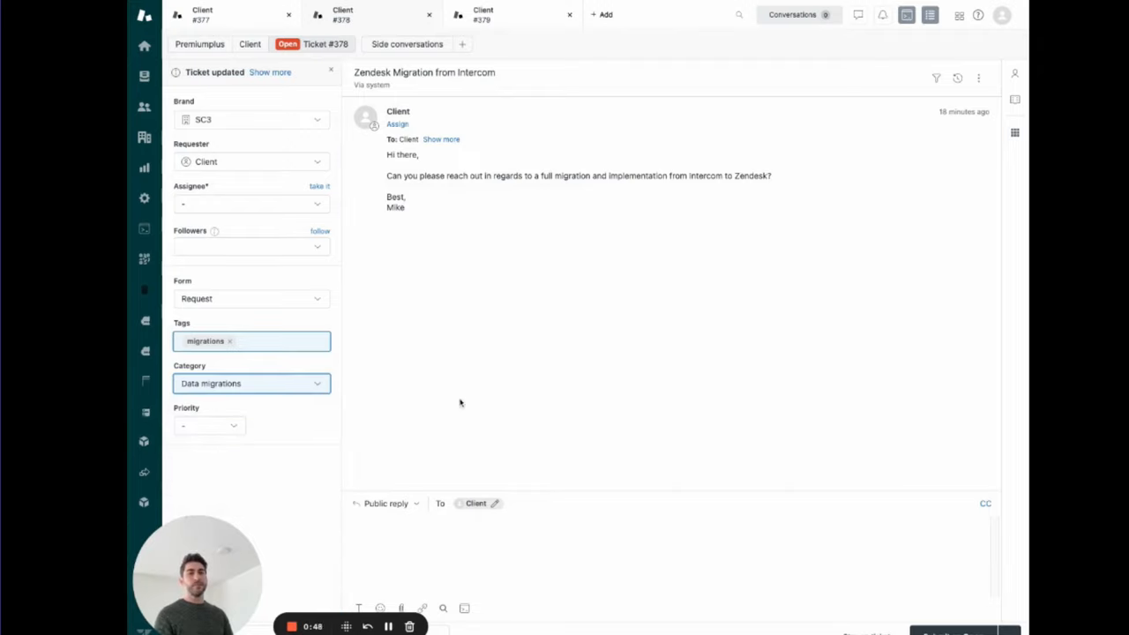
mouse_move(494, 410)
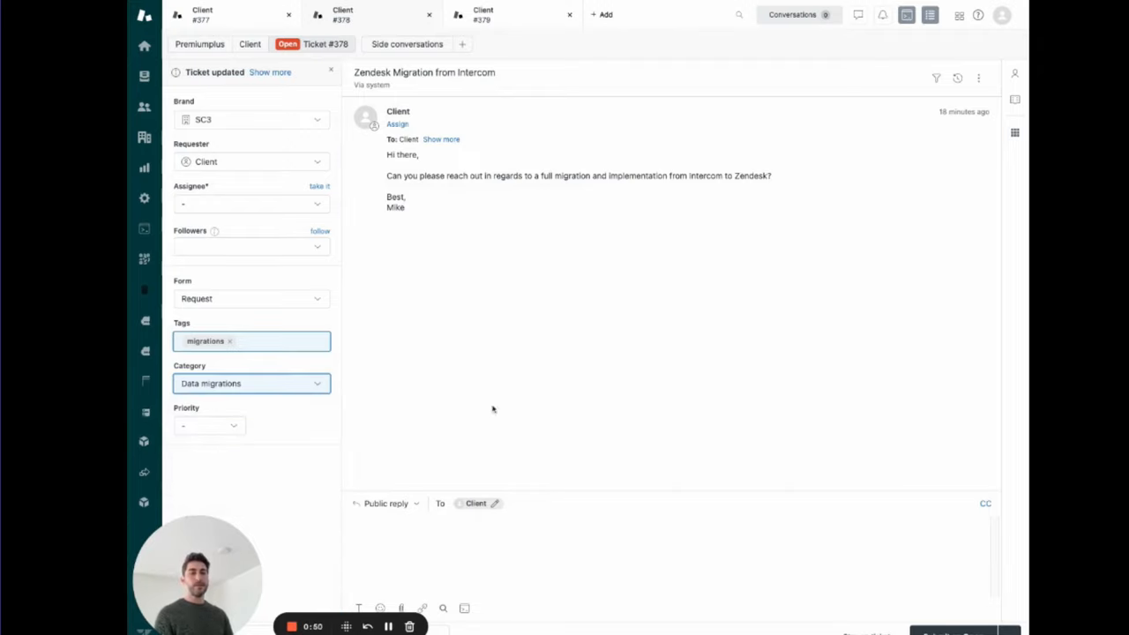
mouse_move(472, 378)
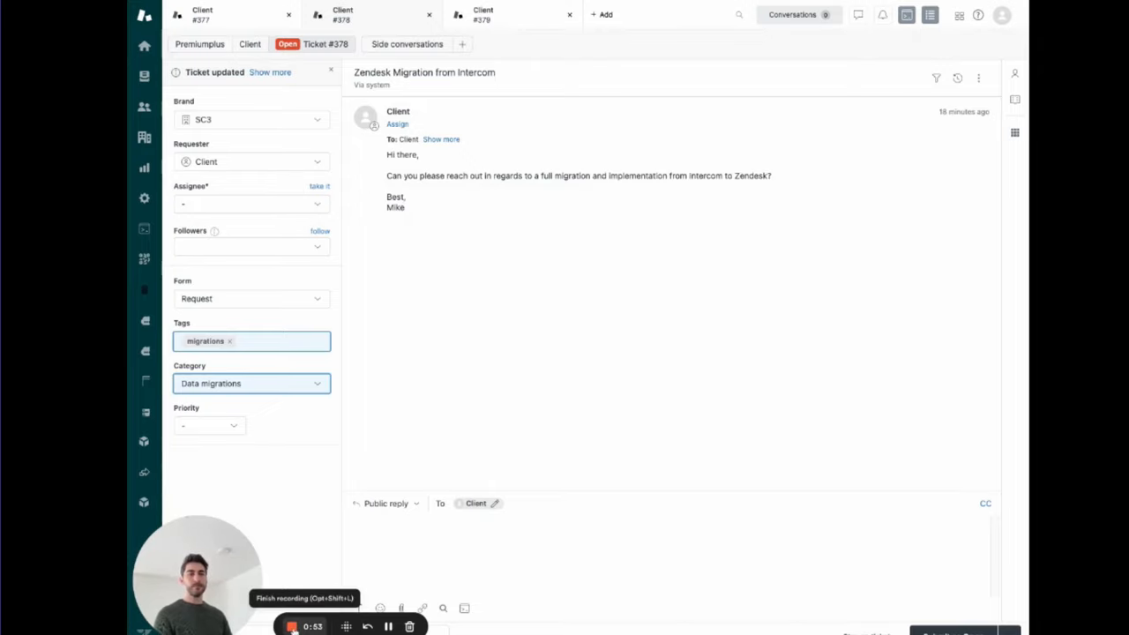
Return to the unsubmitted Issue custom app ticket
left_click(503, 14)
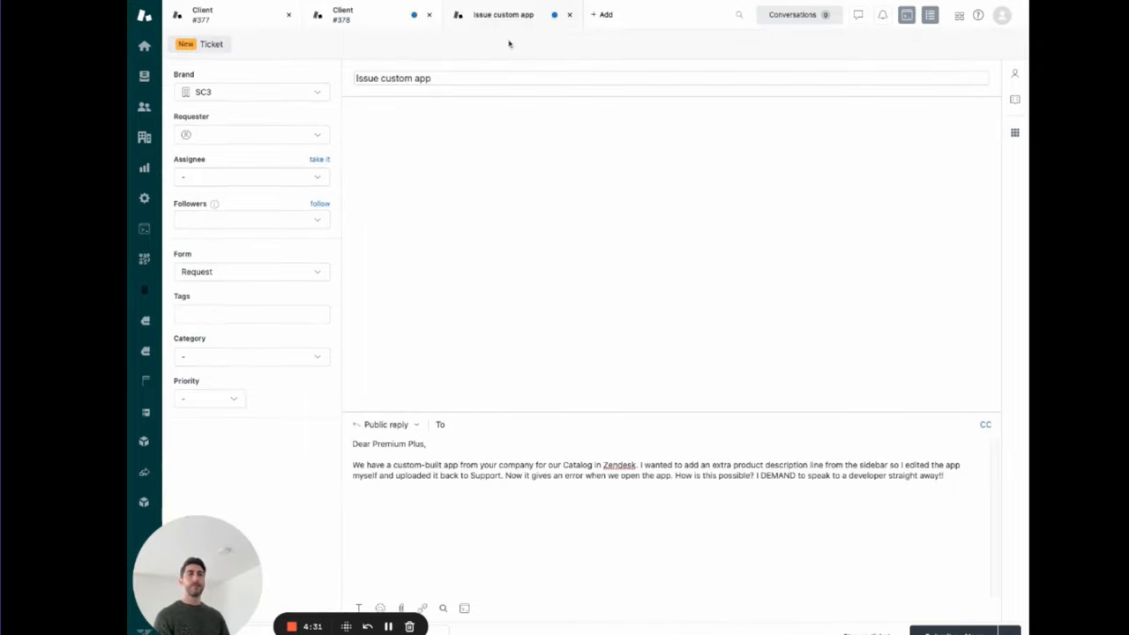
mouse_move(805, 357)
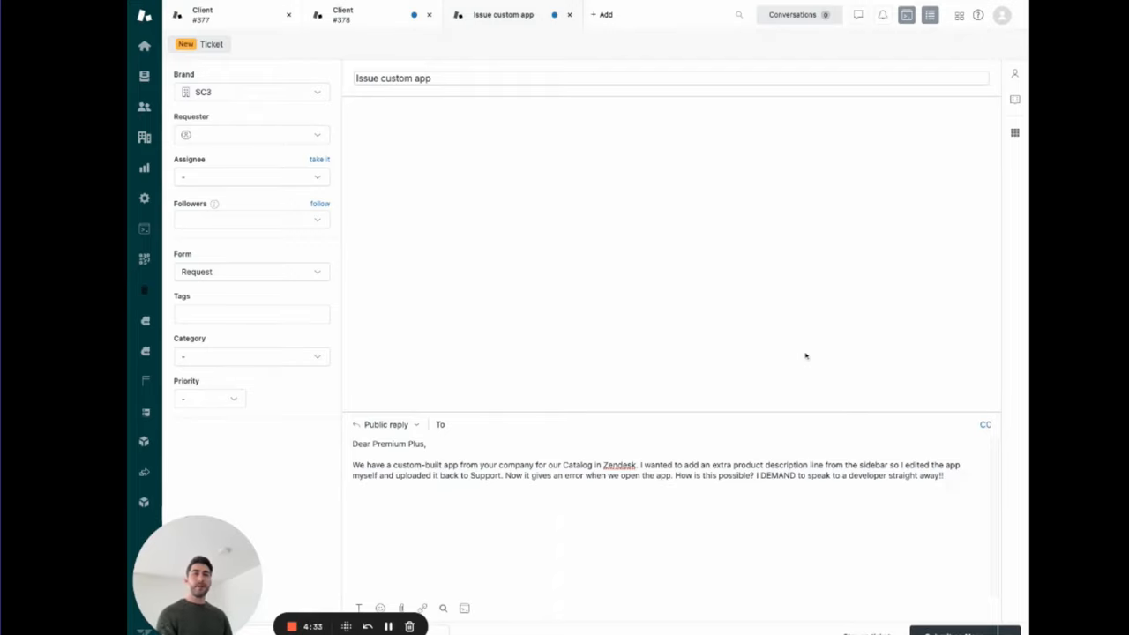
mouse_move(751, 278)
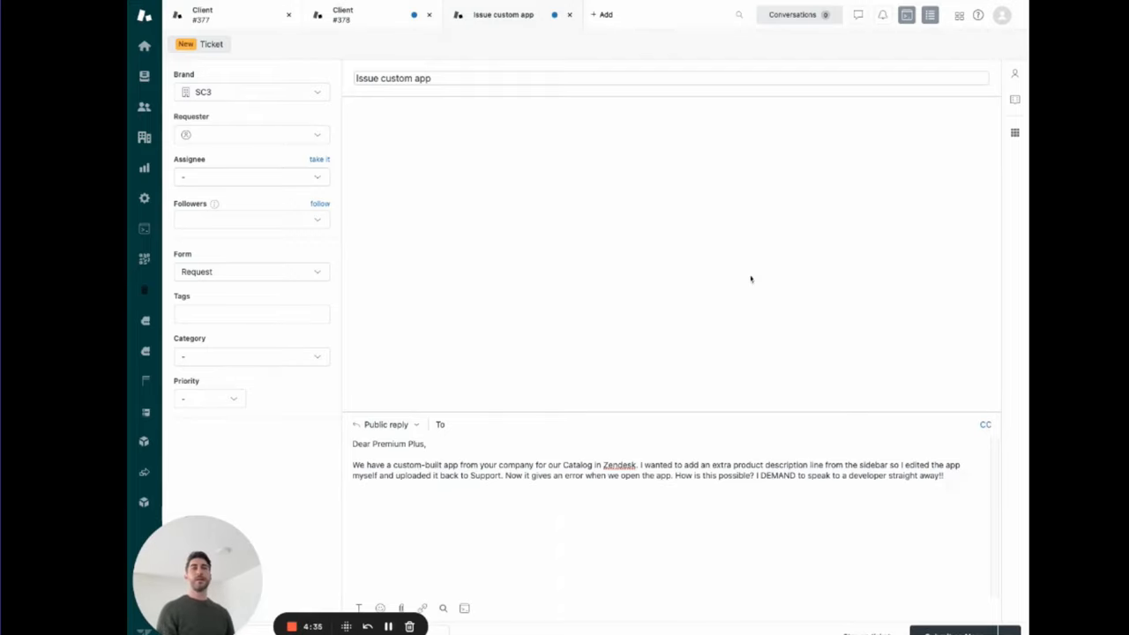
mouse_move(691, 282)
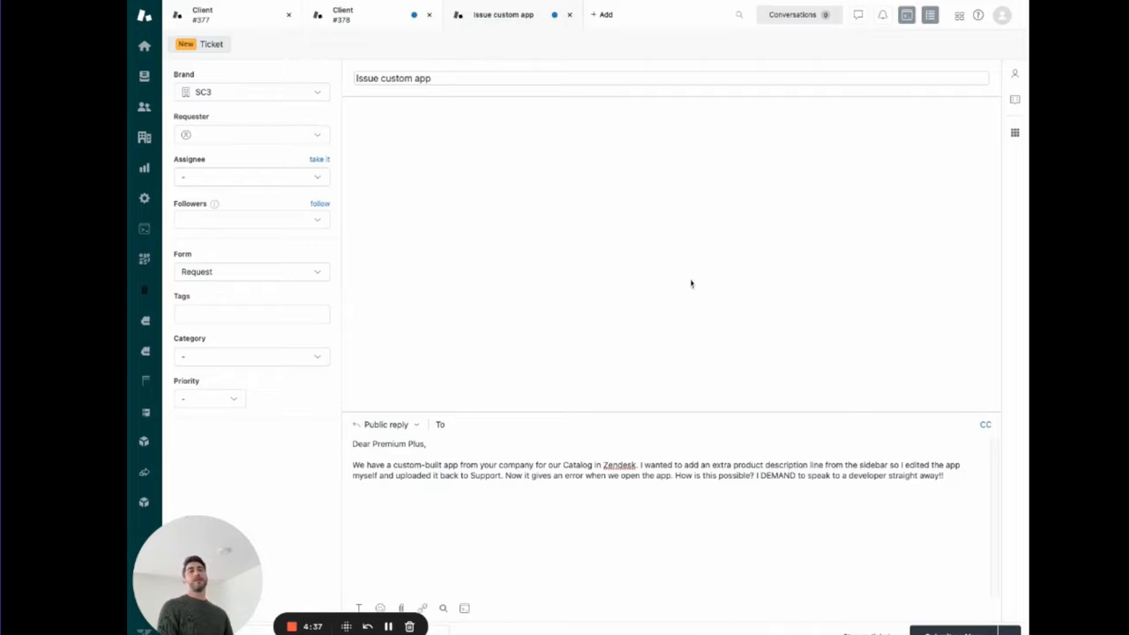
mouse_move(709, 218)
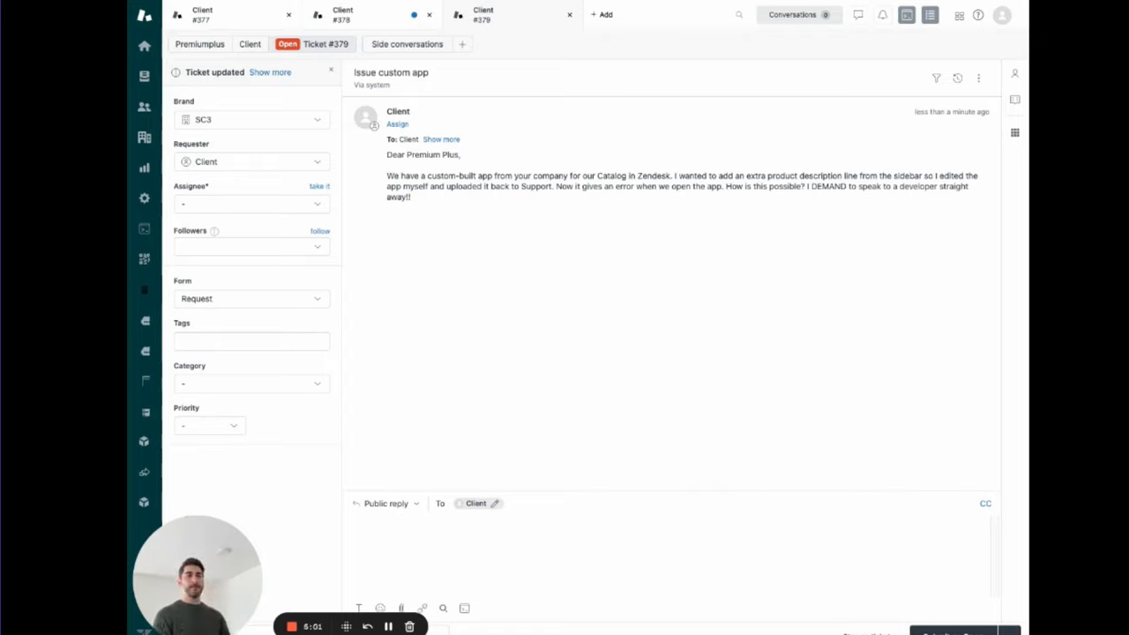
mouse_move(603, 261)
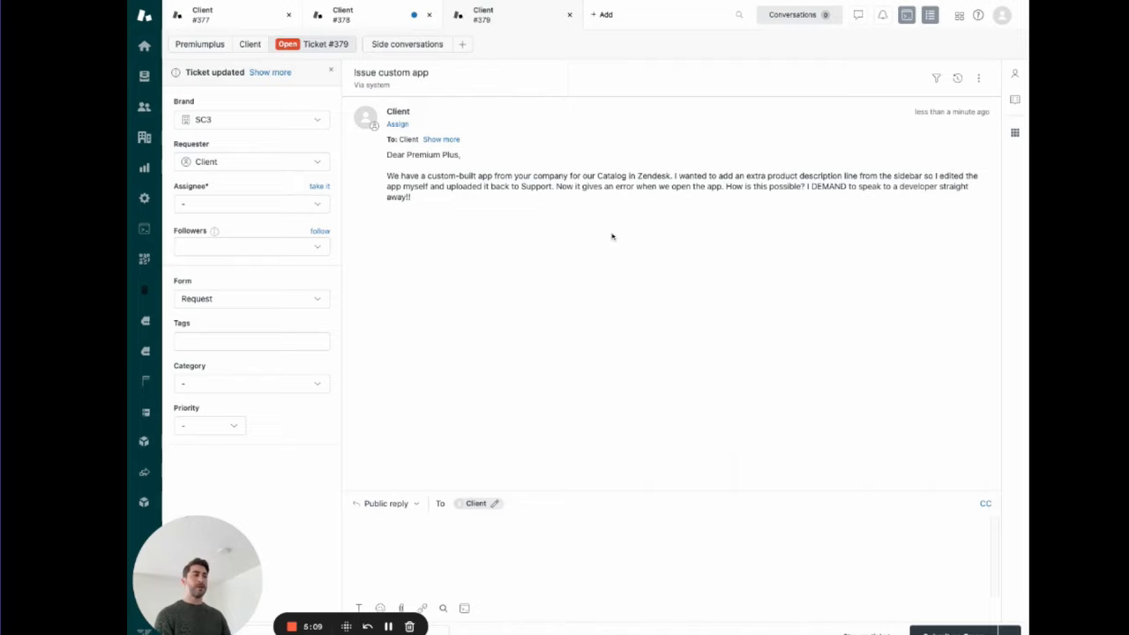
mouse_move(592, 243)
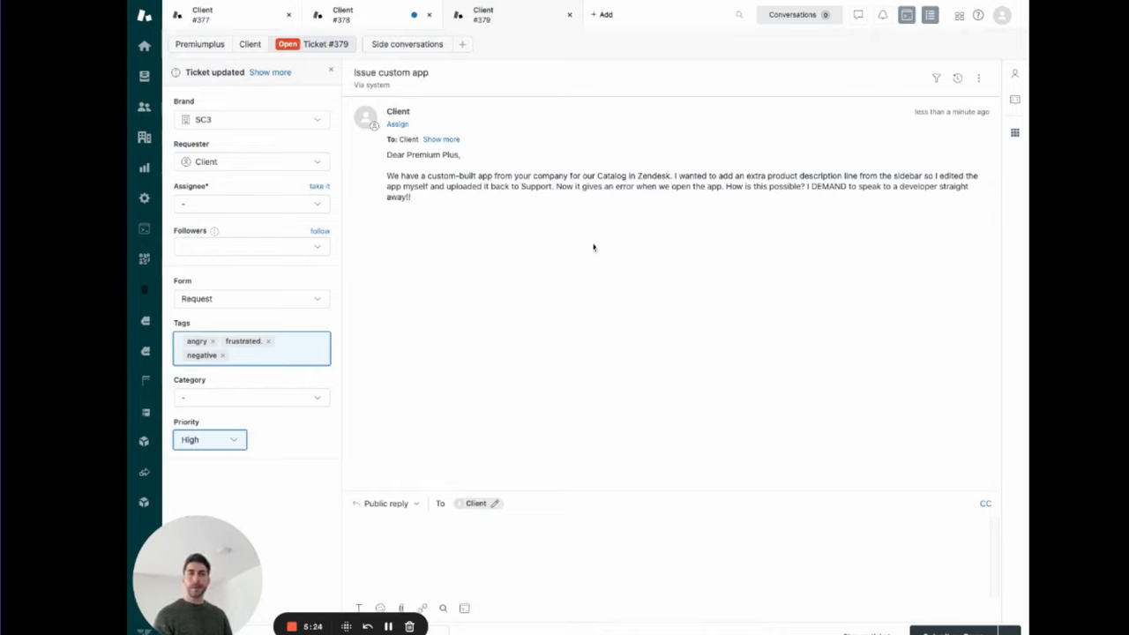
mouse_move(515, 258)
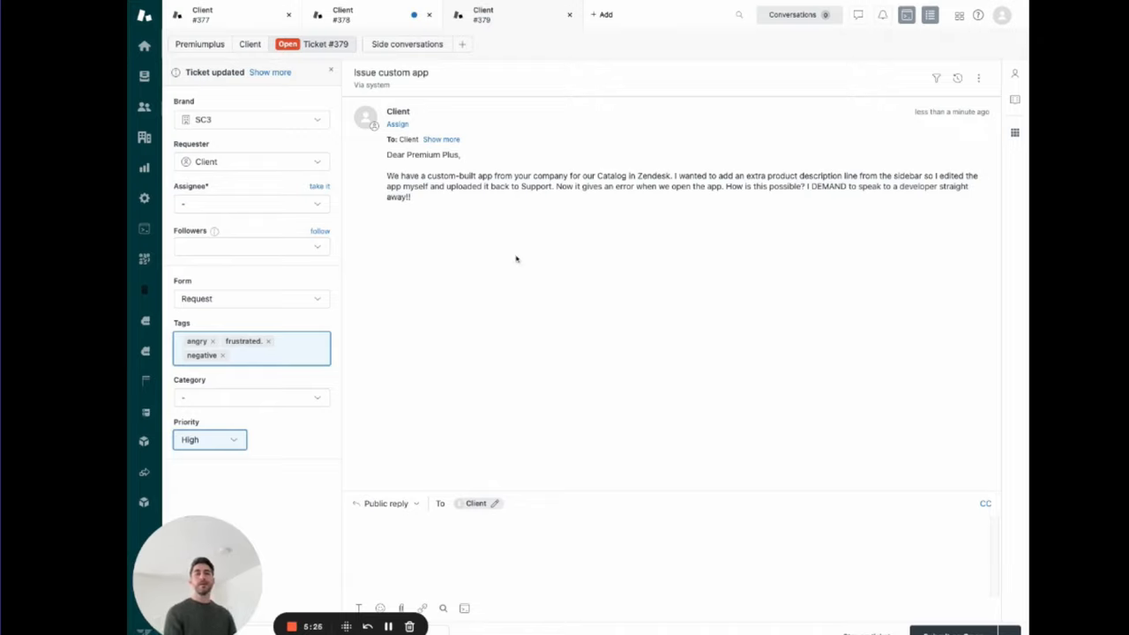
mouse_move(455, 297)
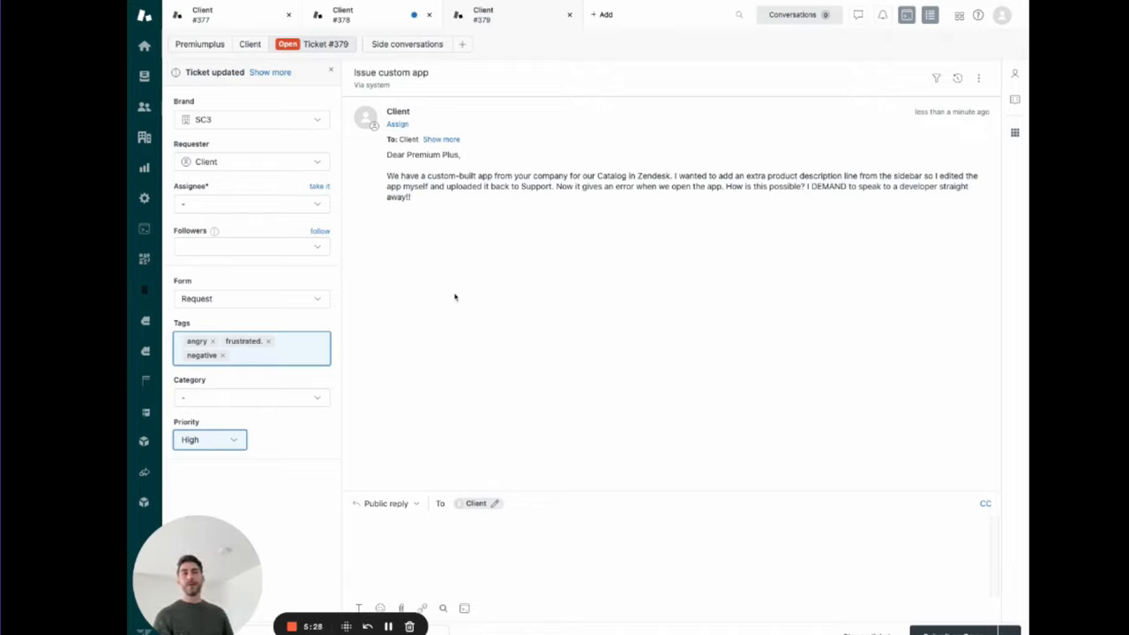
mouse_move(441, 409)
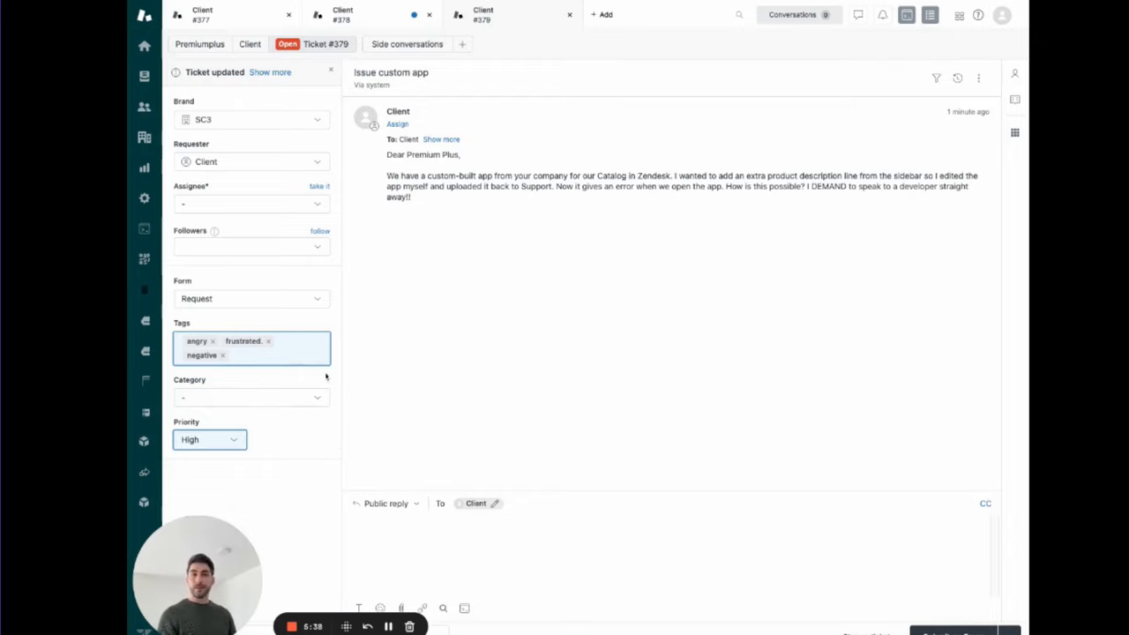
mouse_move(303, 424)
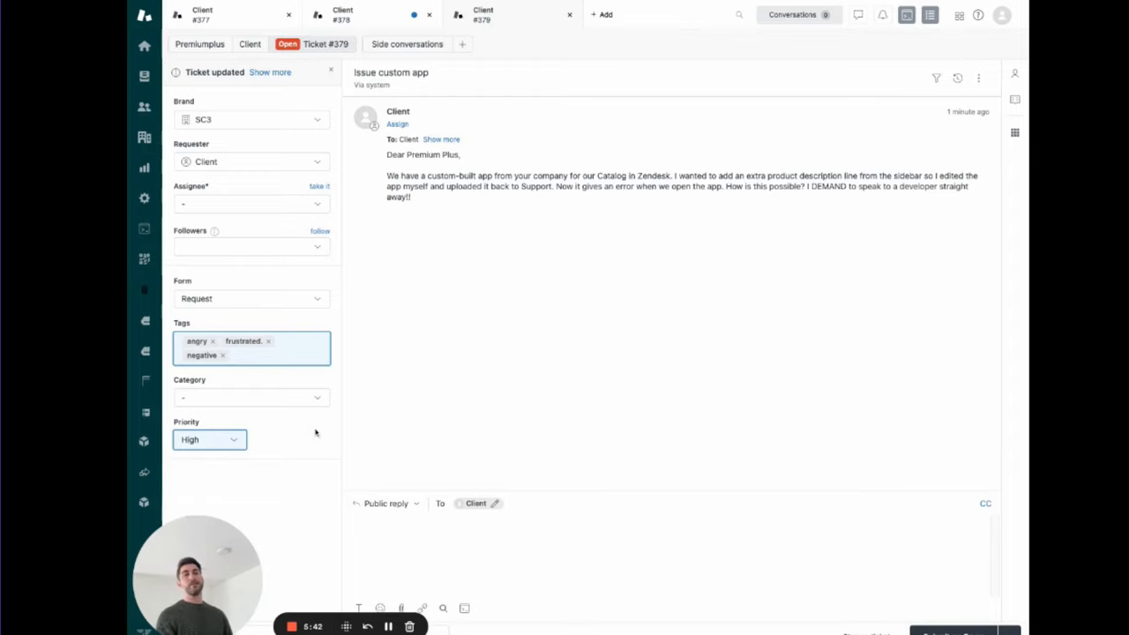
mouse_move(310, 434)
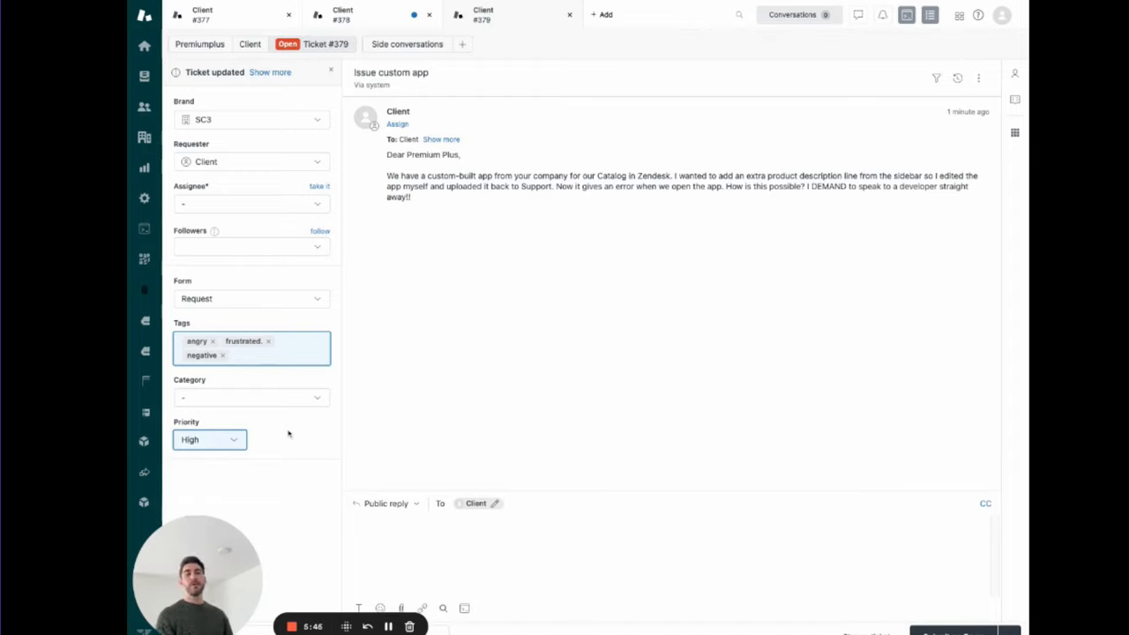
mouse_move(311, 424)
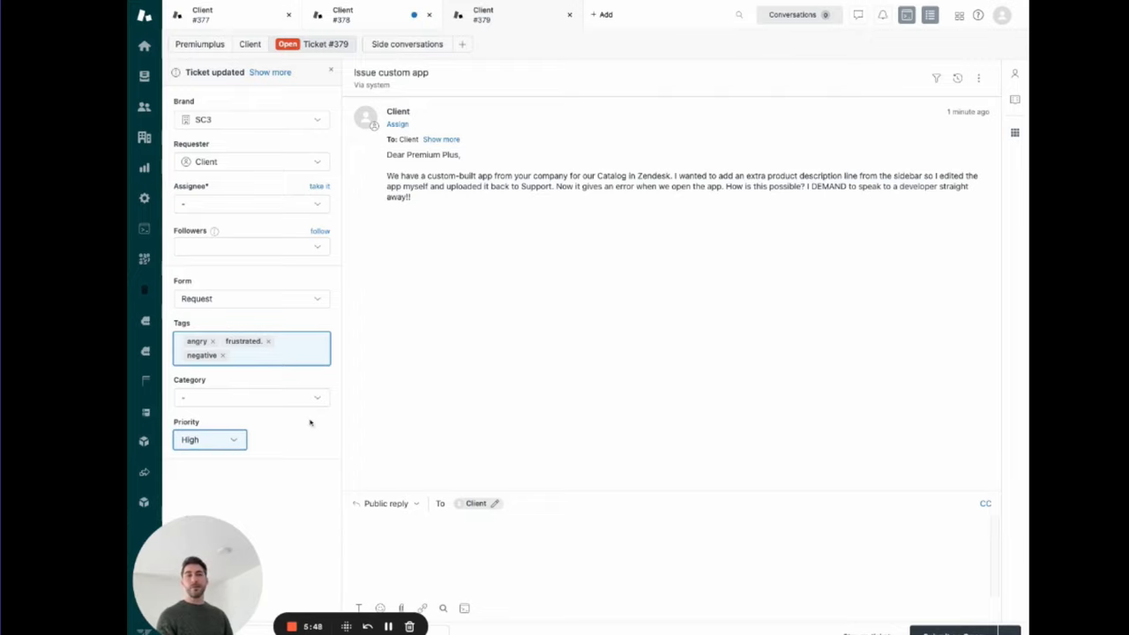
mouse_move(705, 349)
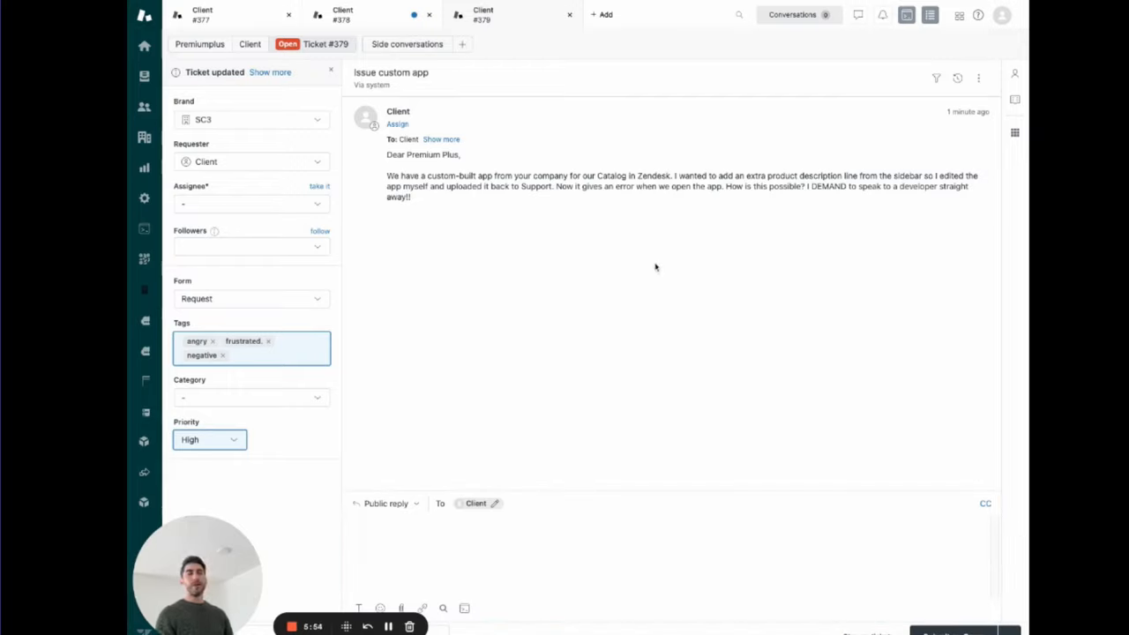
mouse_move(621, 226)
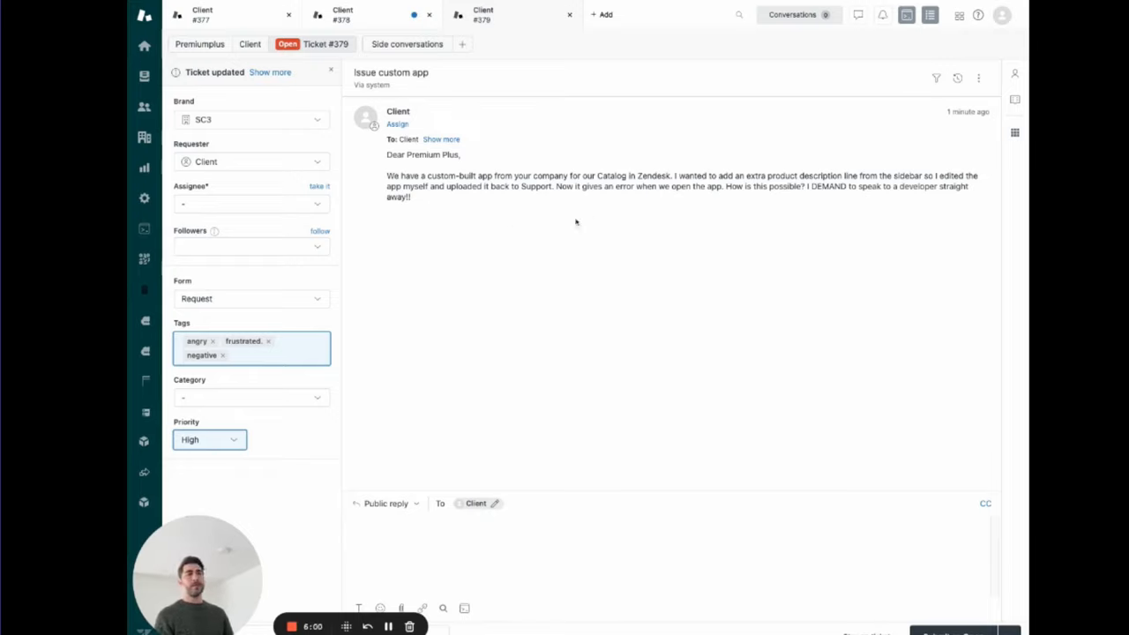
mouse_move(448, 215)
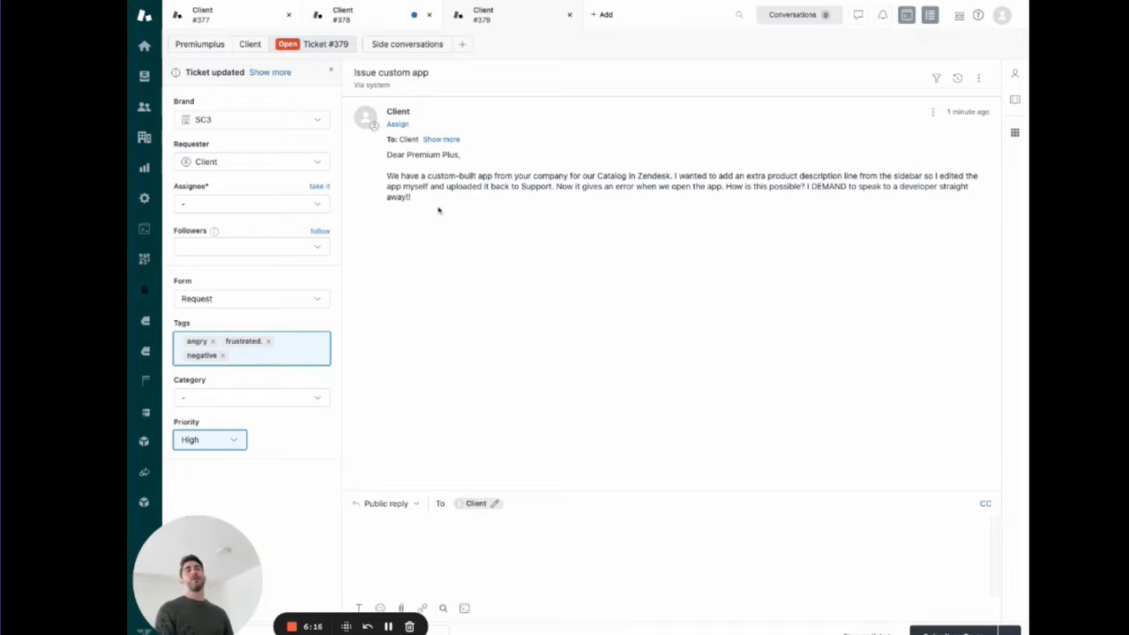
mouse_move(427, 197)
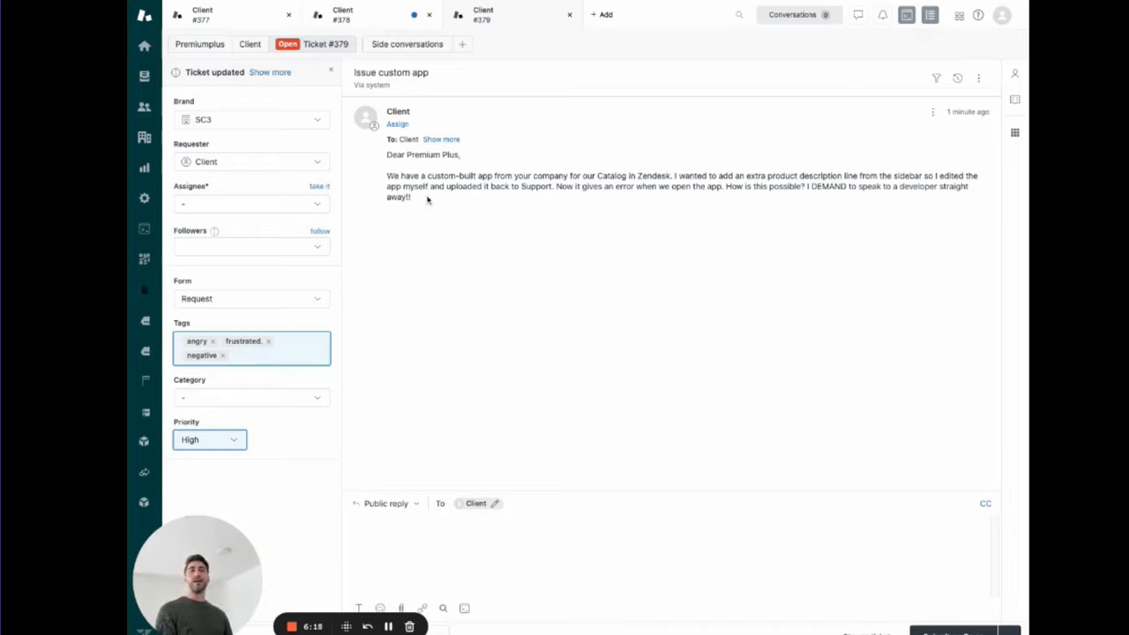
mouse_move(423, 201)
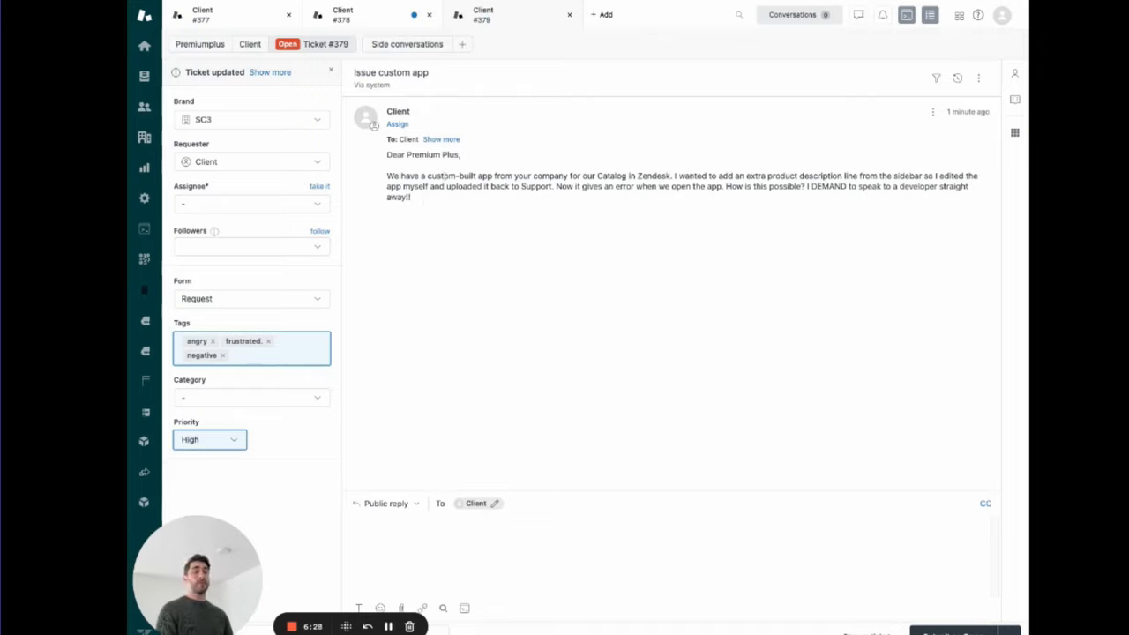
mouse_move(419, 206)
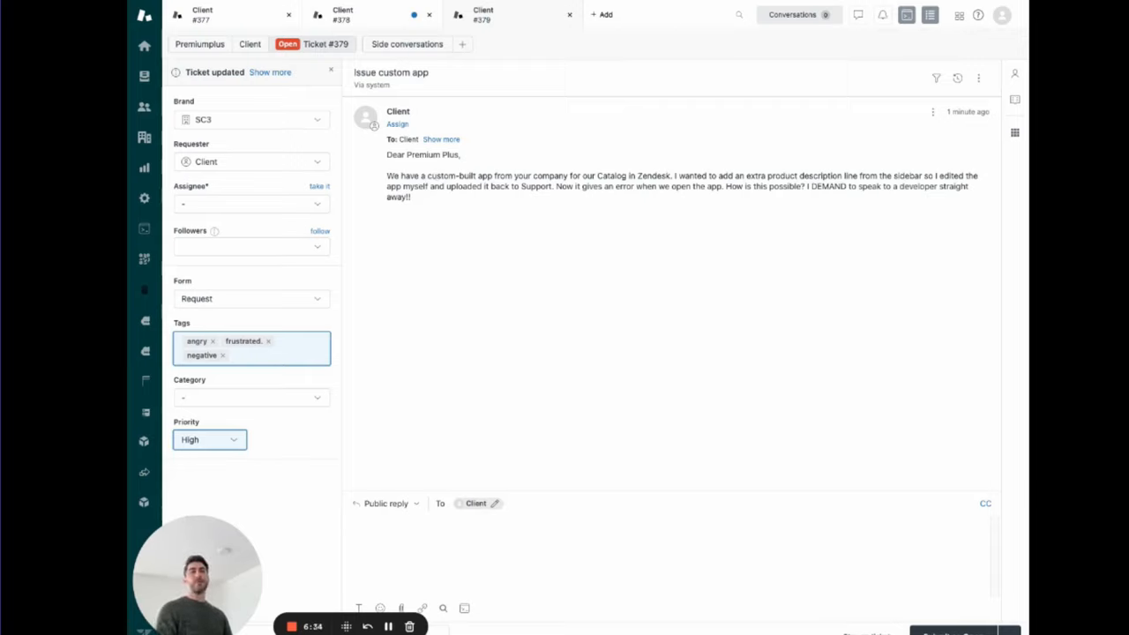
mouse_move(452, 203)
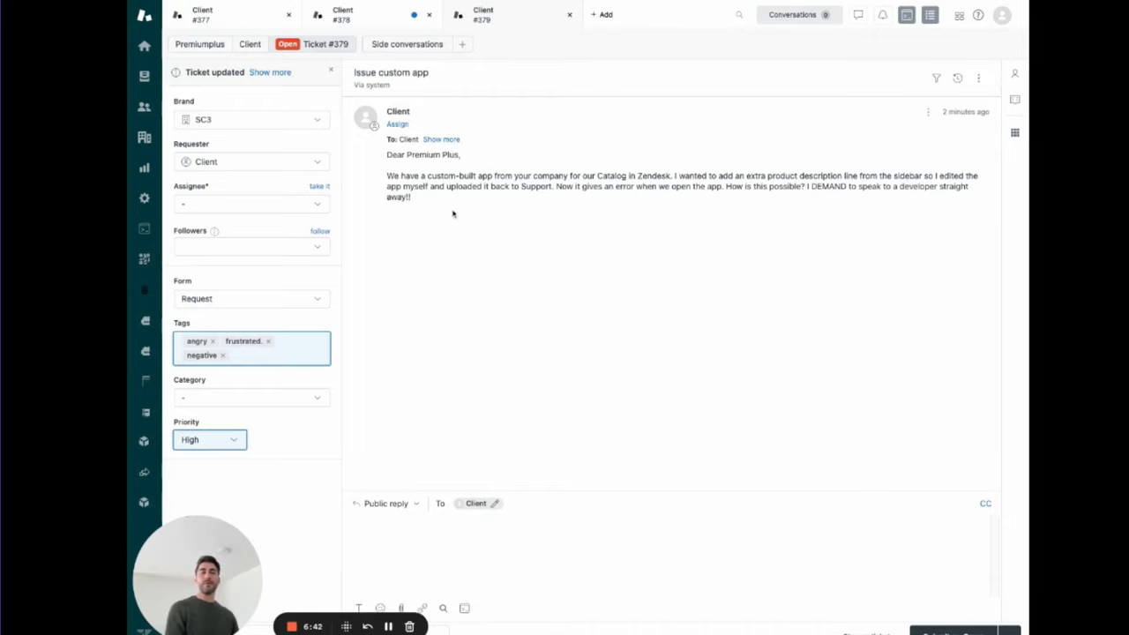
mouse_move(684, 219)
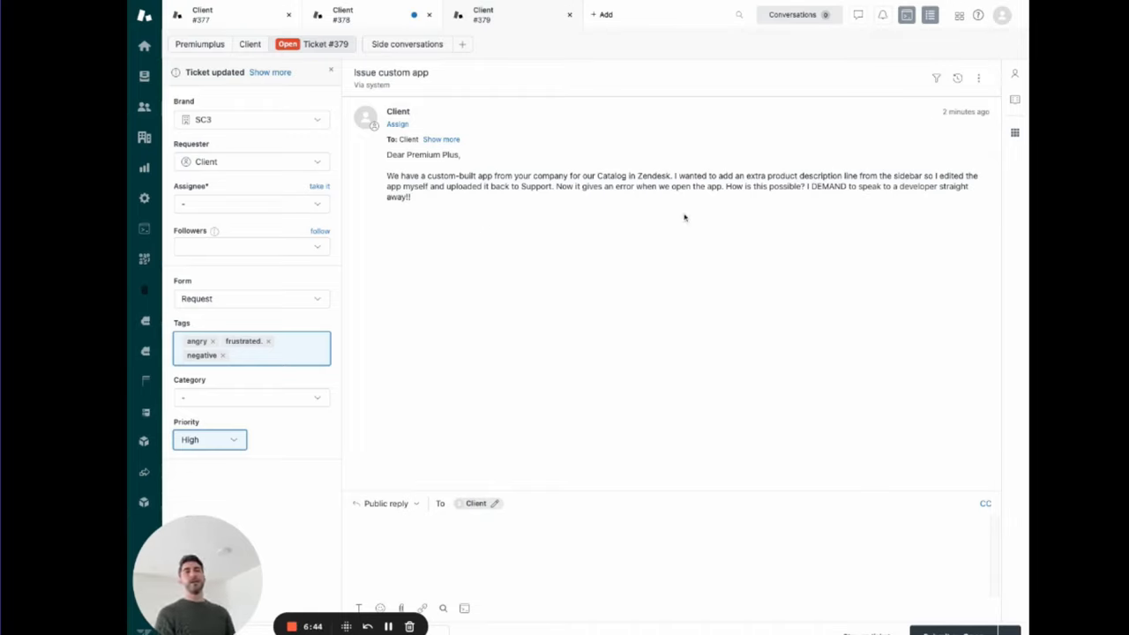
mouse_move(637, 229)
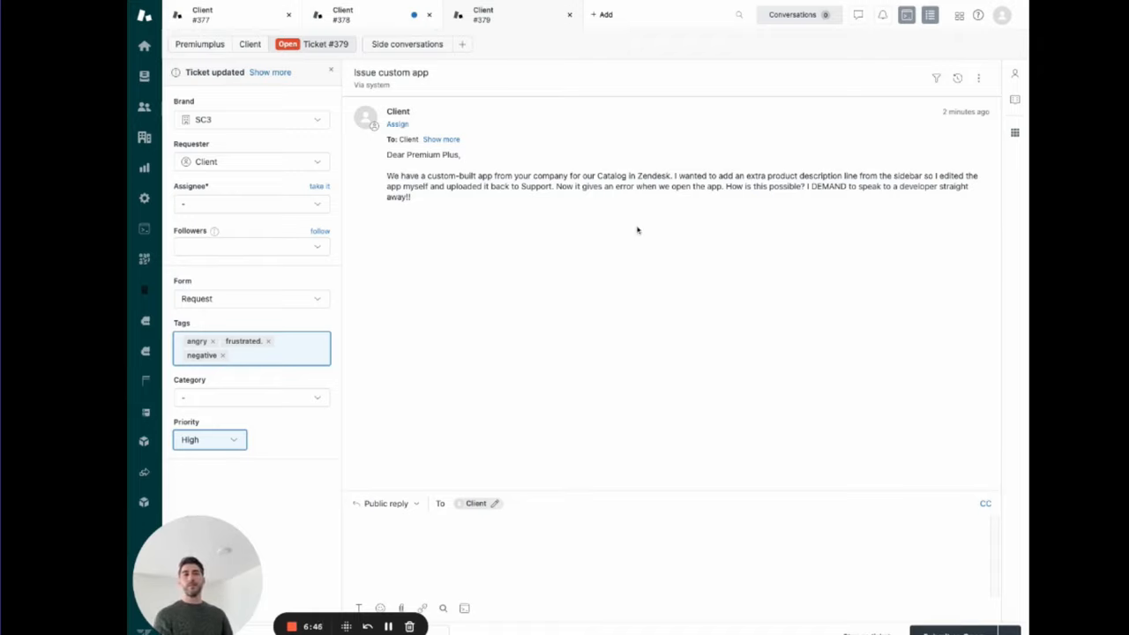
mouse_move(628, 227)
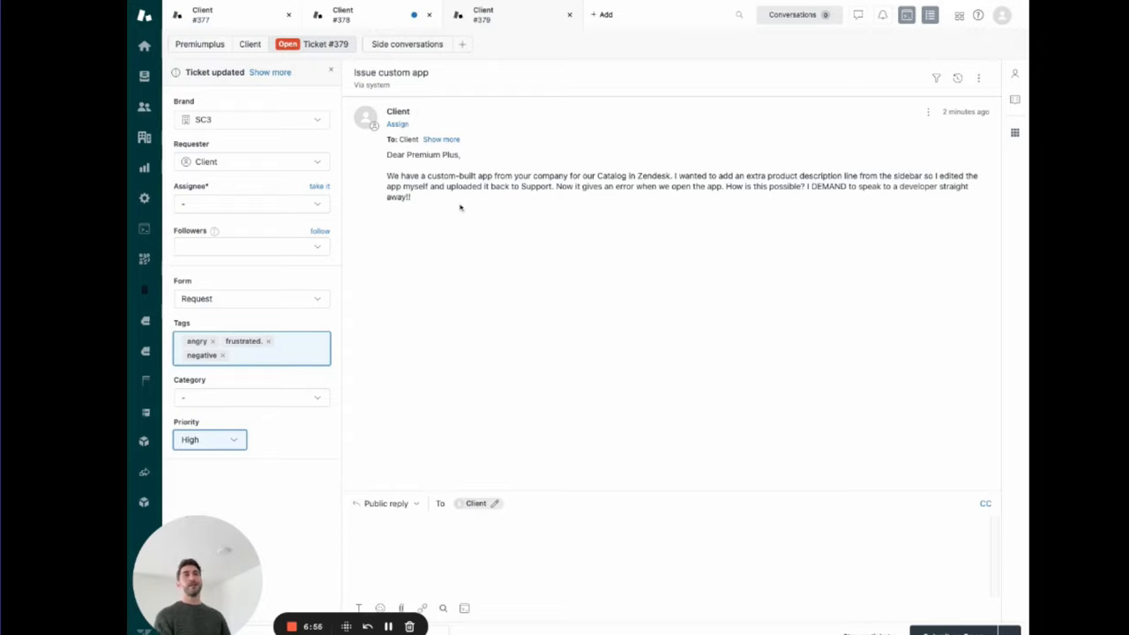
mouse_move(448, 202)
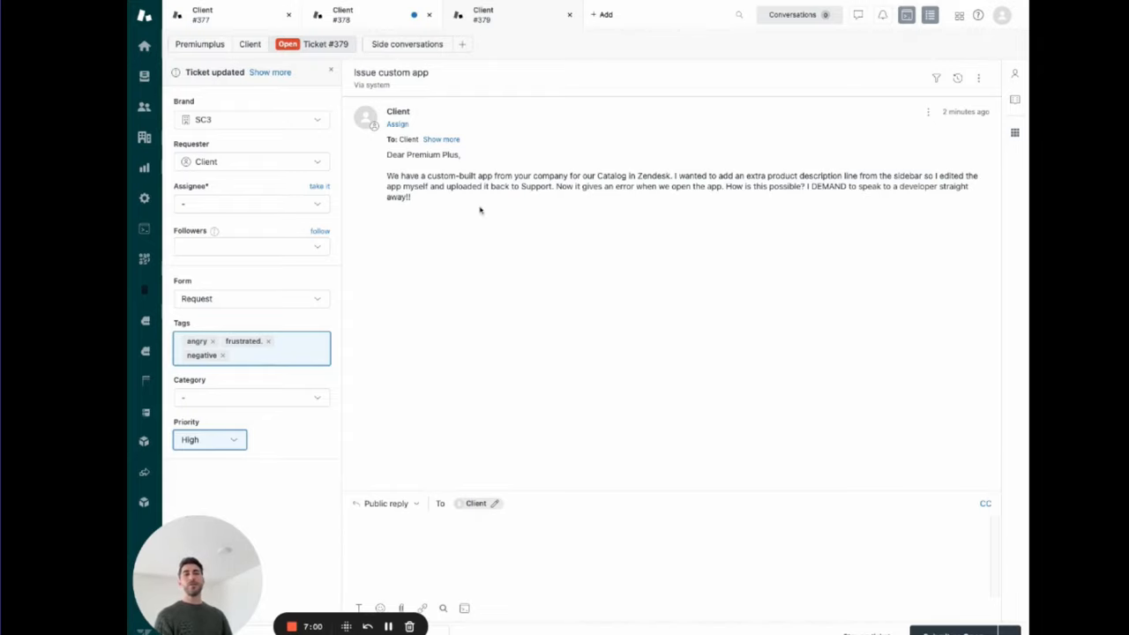
mouse_move(439, 205)
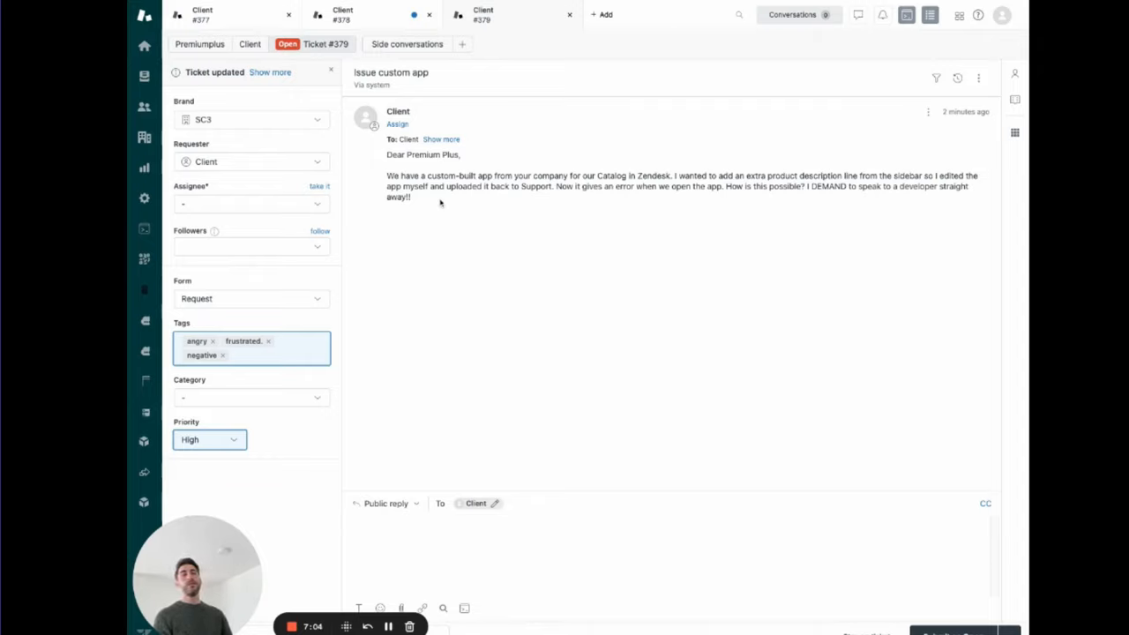
mouse_move(437, 201)
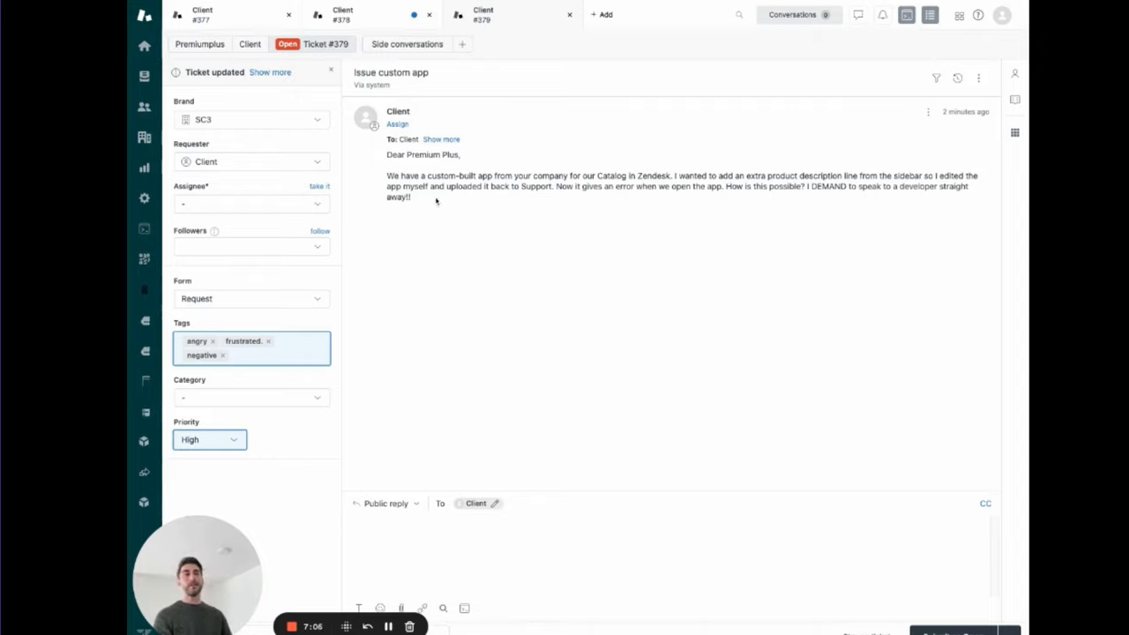
mouse_move(456, 202)
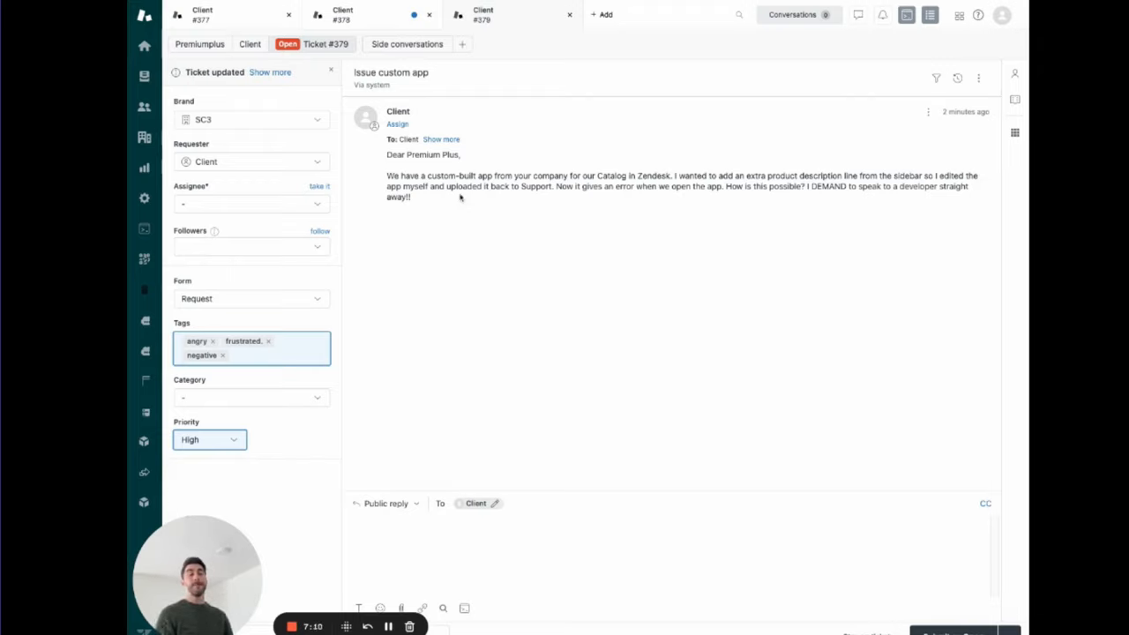
mouse_move(568, 330)
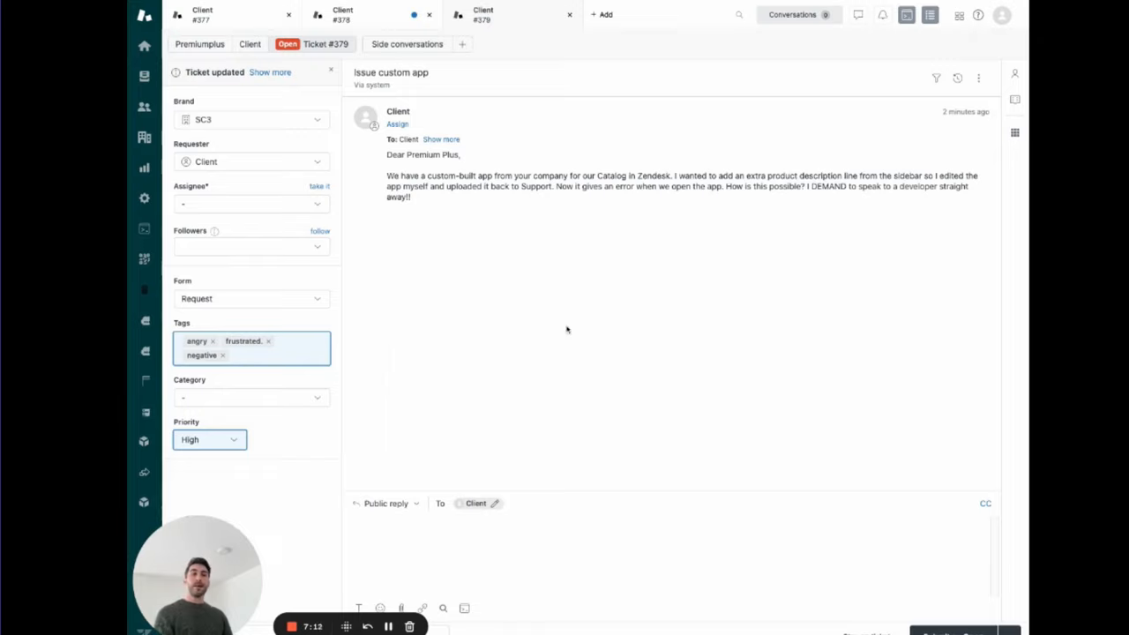
mouse_move(541, 228)
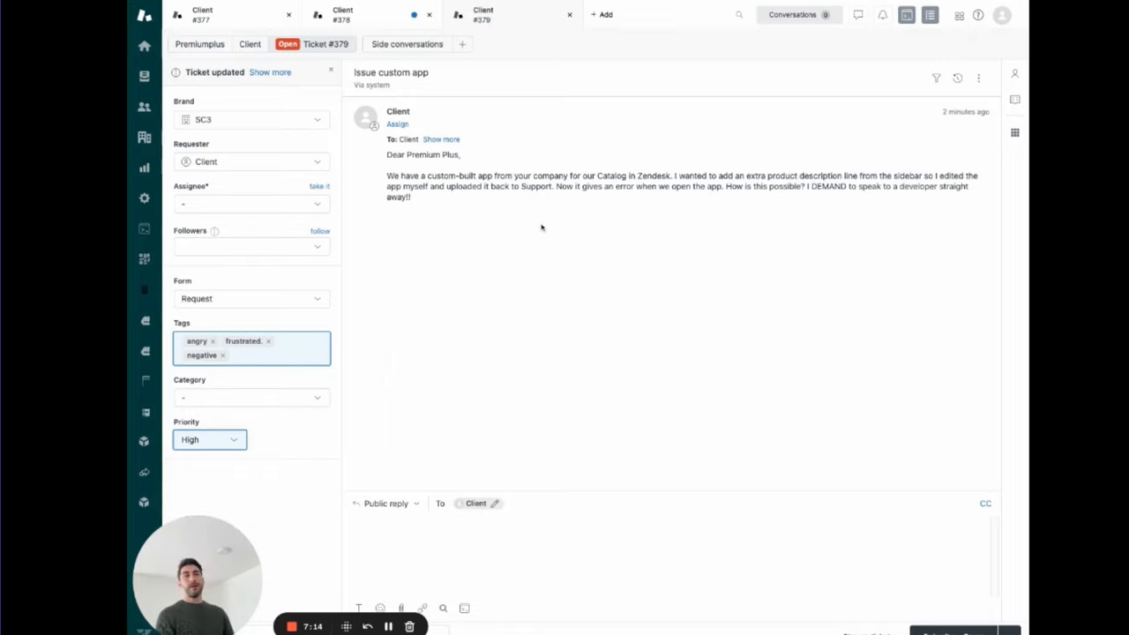
mouse_move(635, 250)
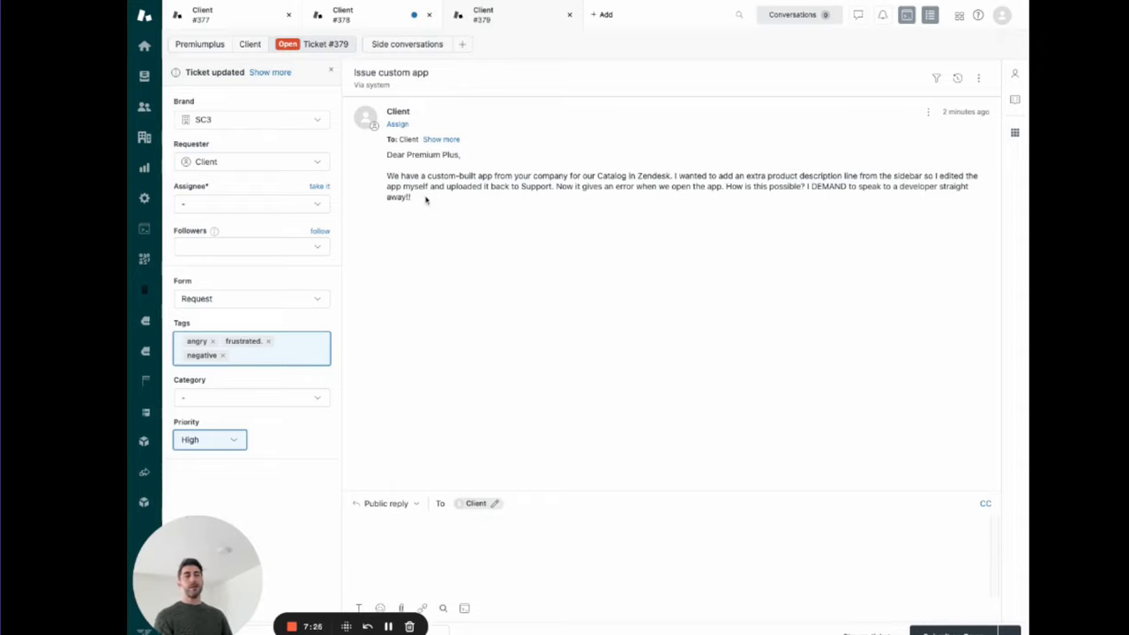
mouse_move(564, 222)
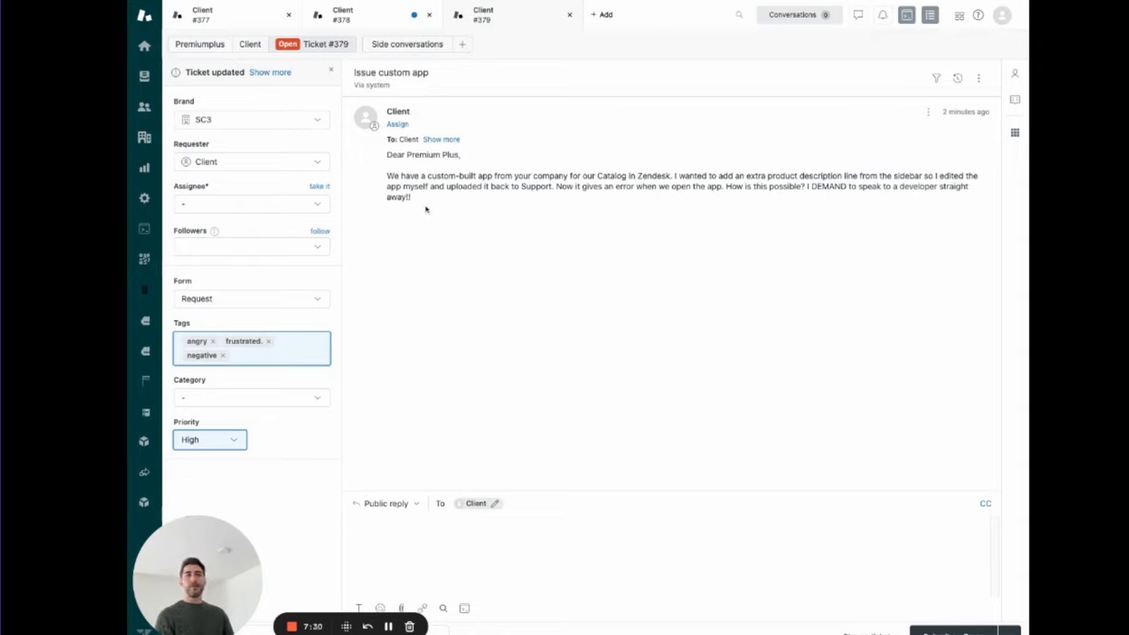
mouse_move(452, 211)
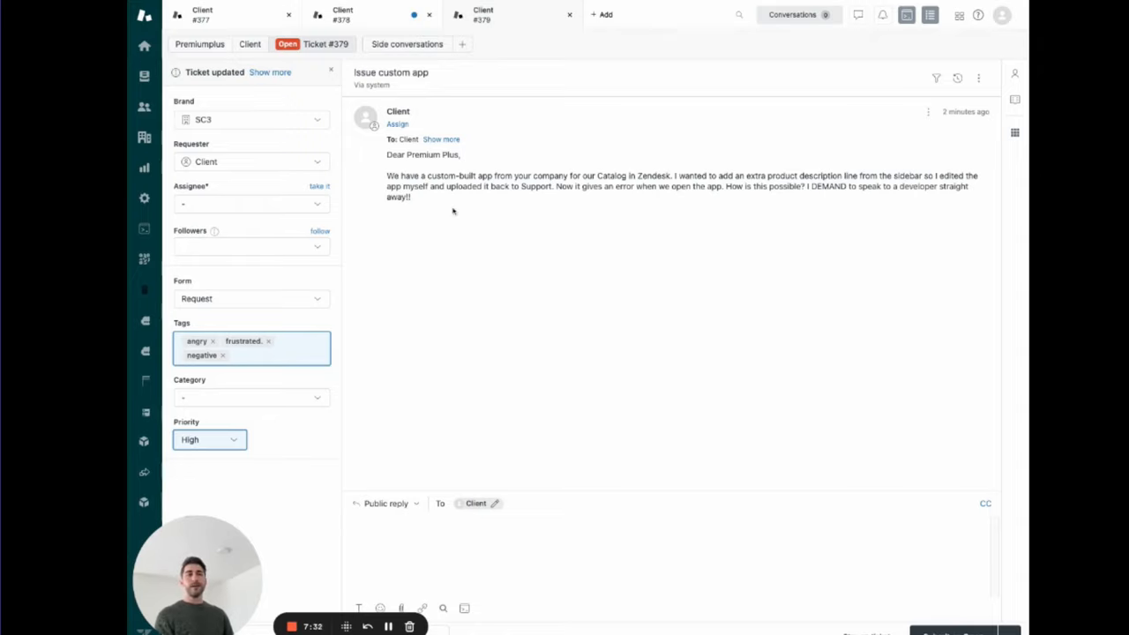
mouse_move(520, 198)
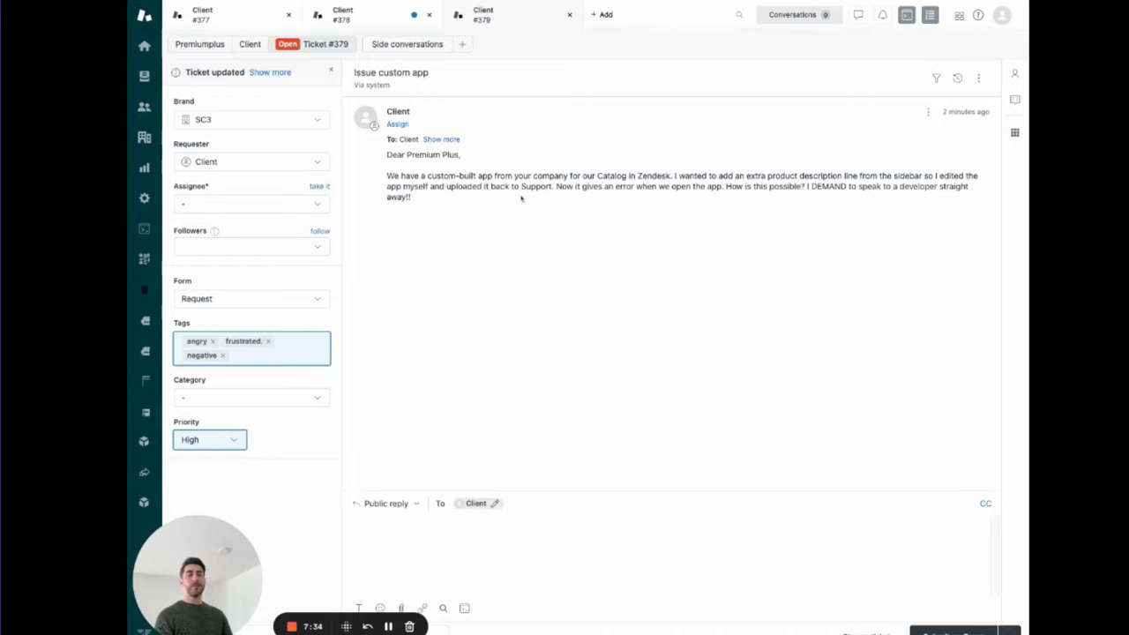
mouse_move(589, 264)
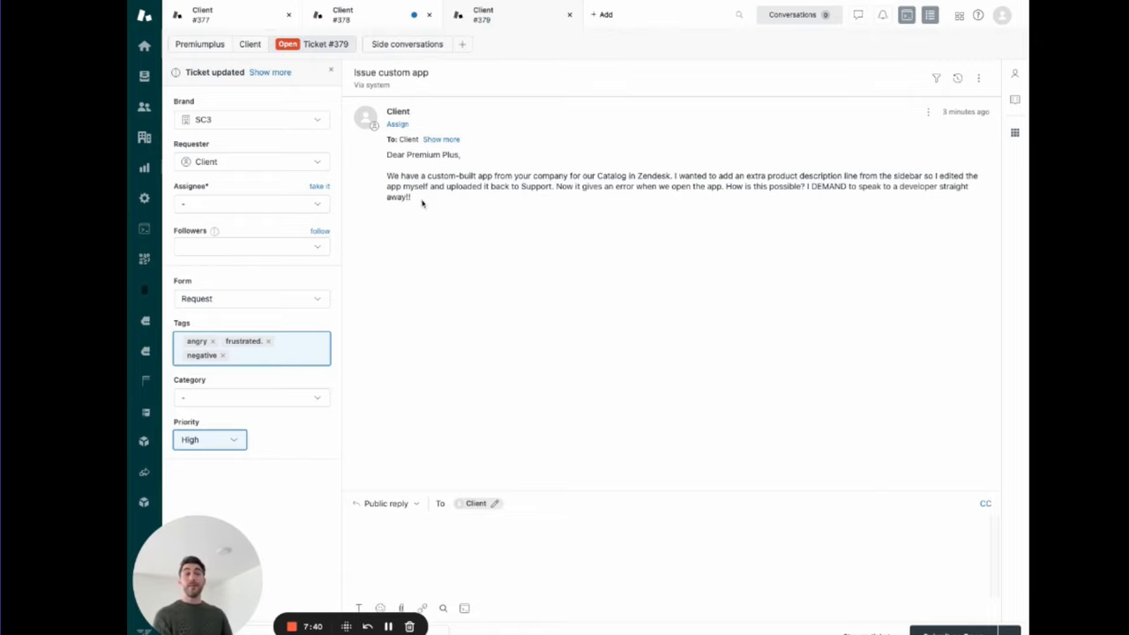
mouse_move(413, 199)
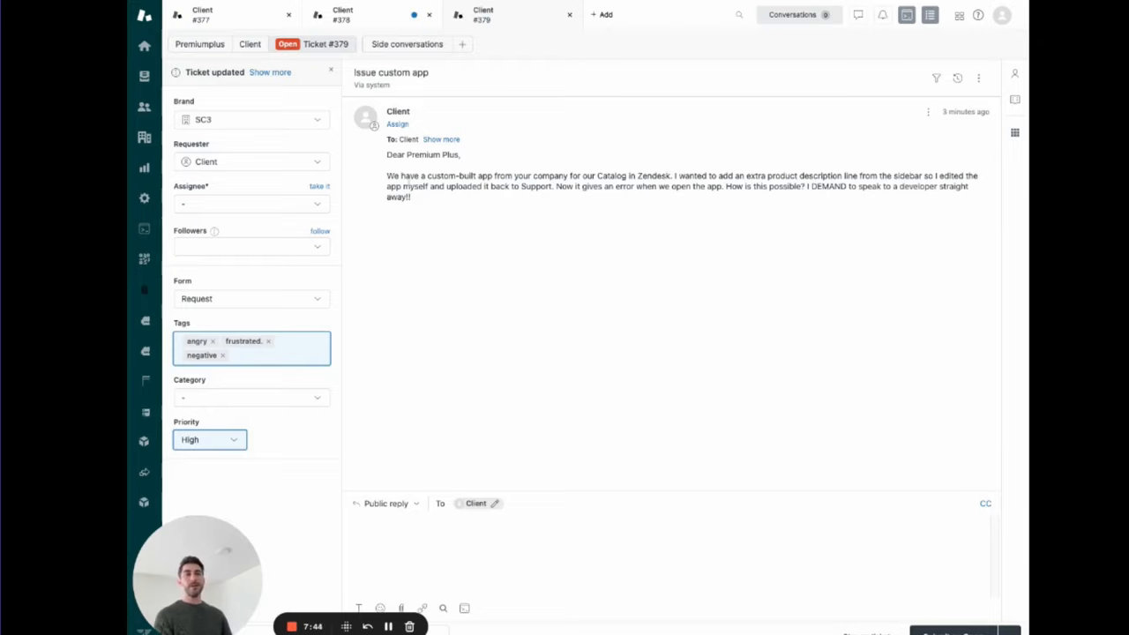
mouse_move(430, 206)
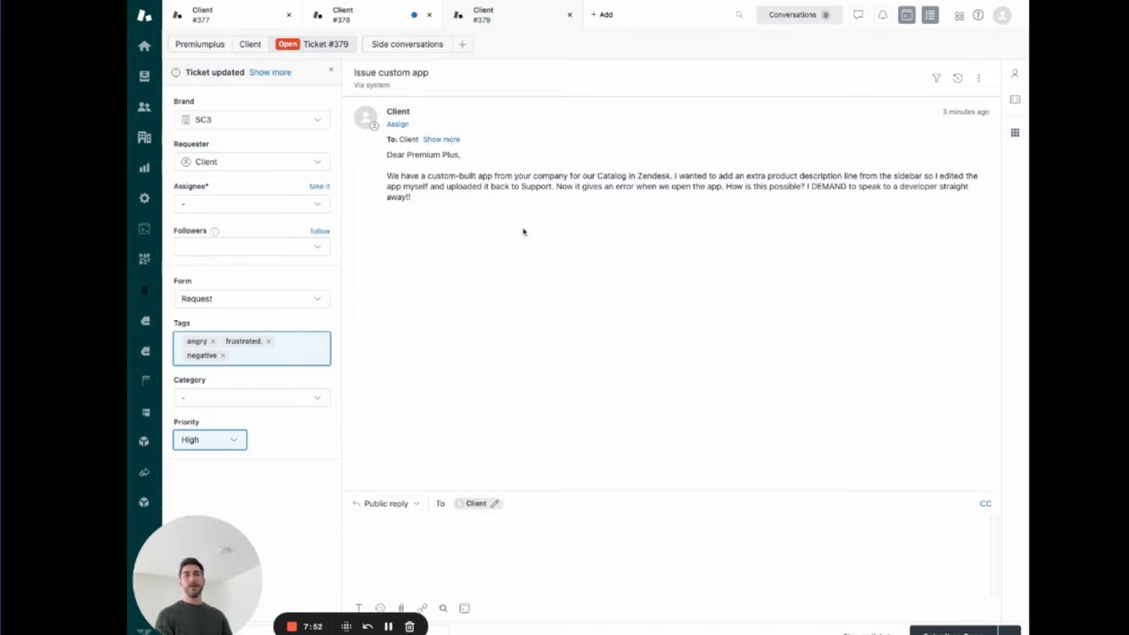
mouse_move(413, 198)
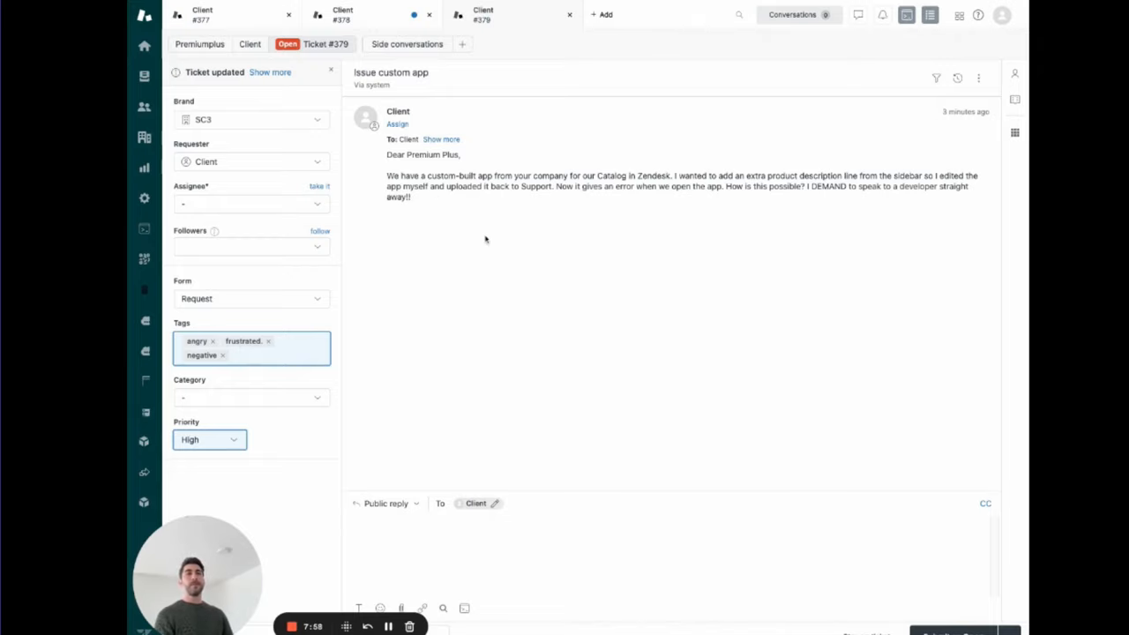
mouse_move(568, 269)
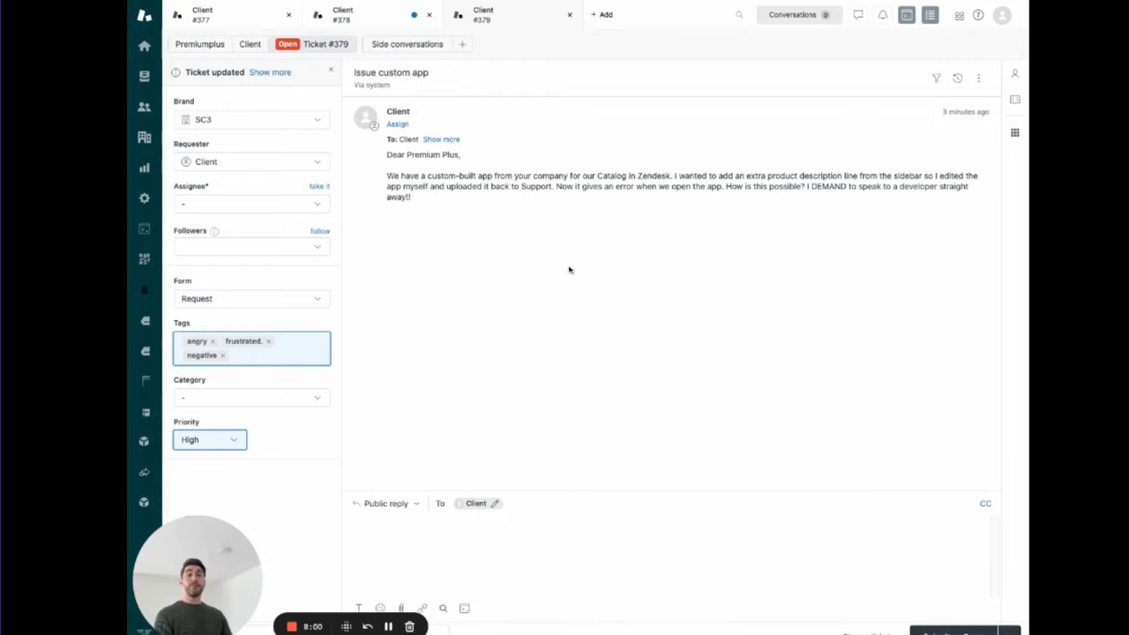